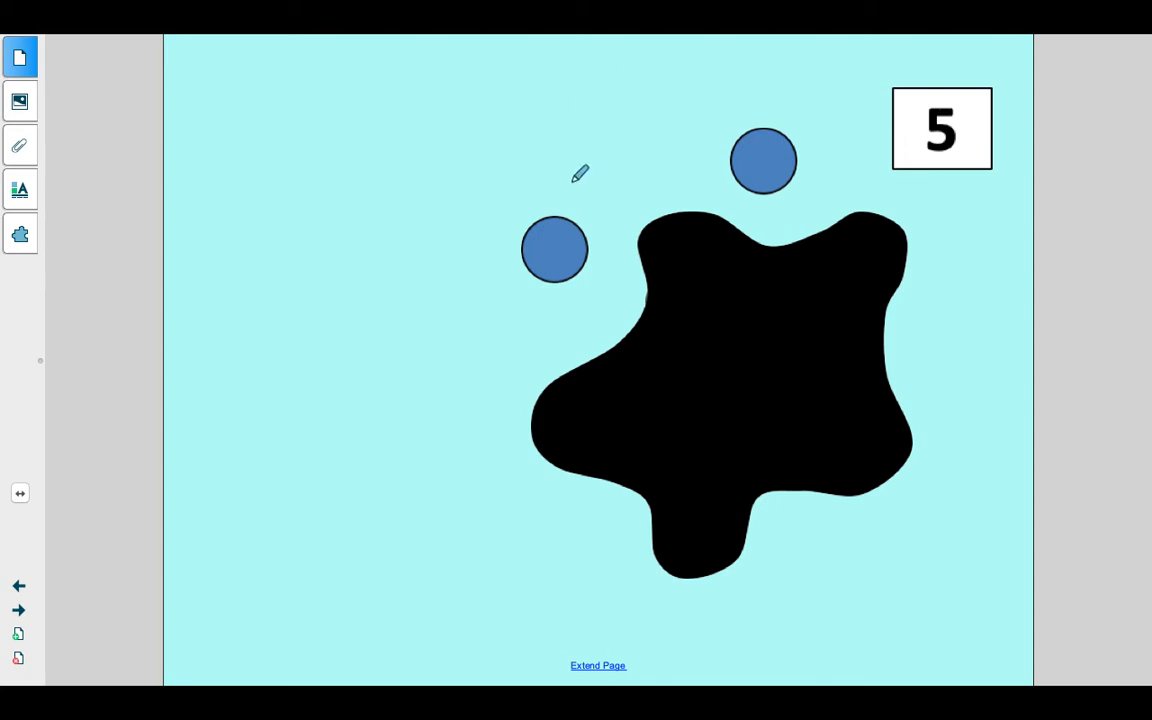
pyautogui.moveTo(588, 190)
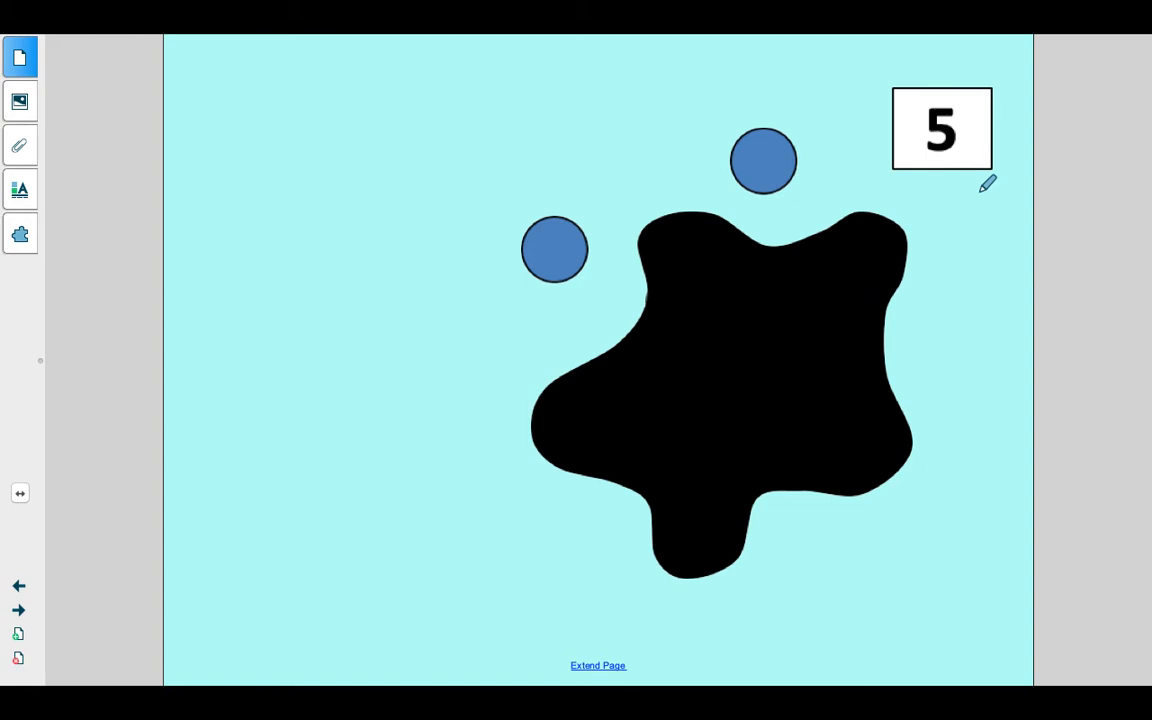
pyautogui.moveTo(900, 156)
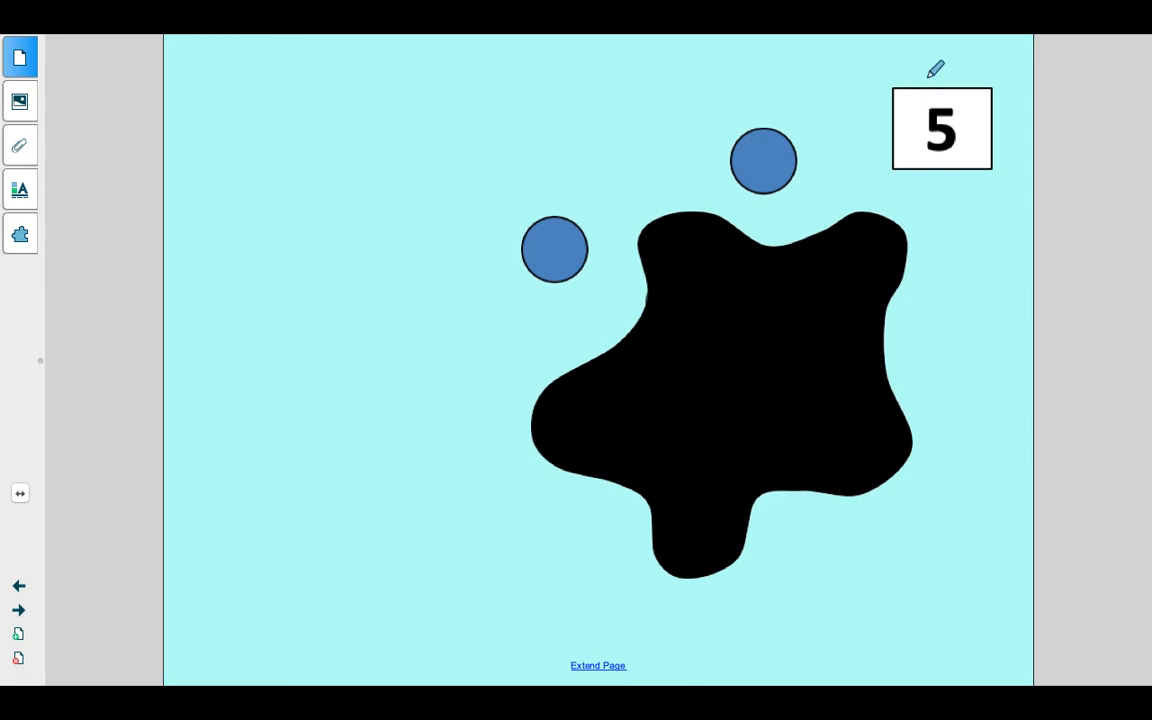
pyautogui.moveTo(924, 152)
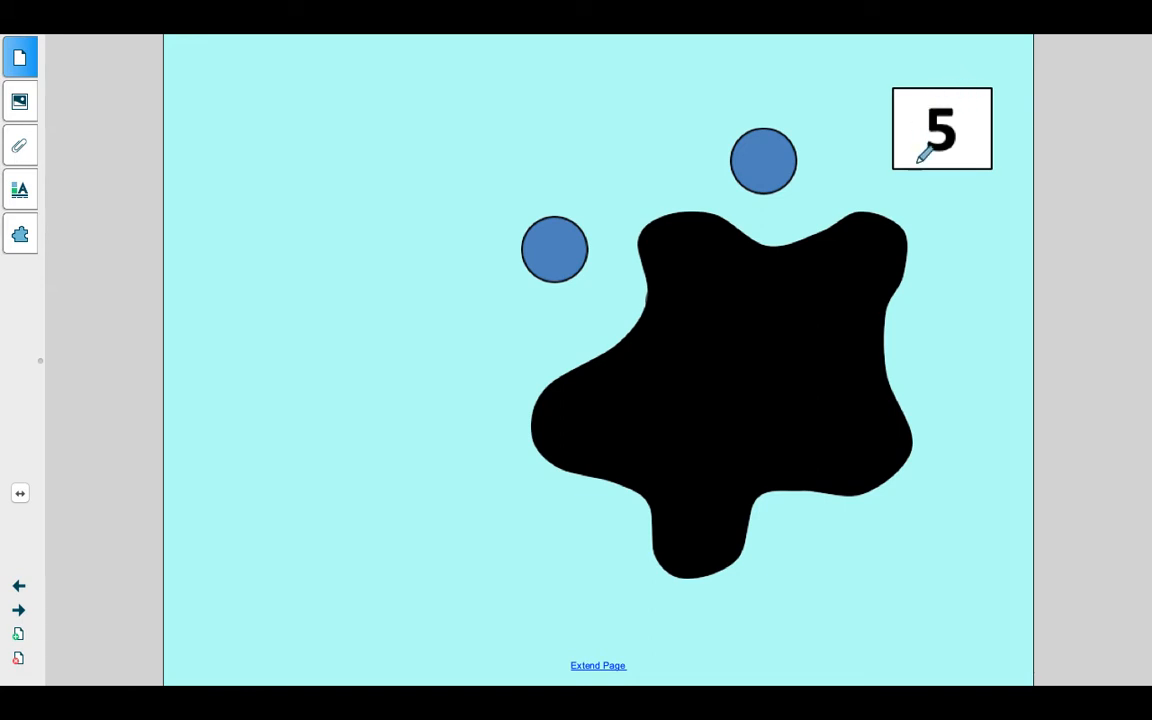
pyautogui.moveTo(968, 56)
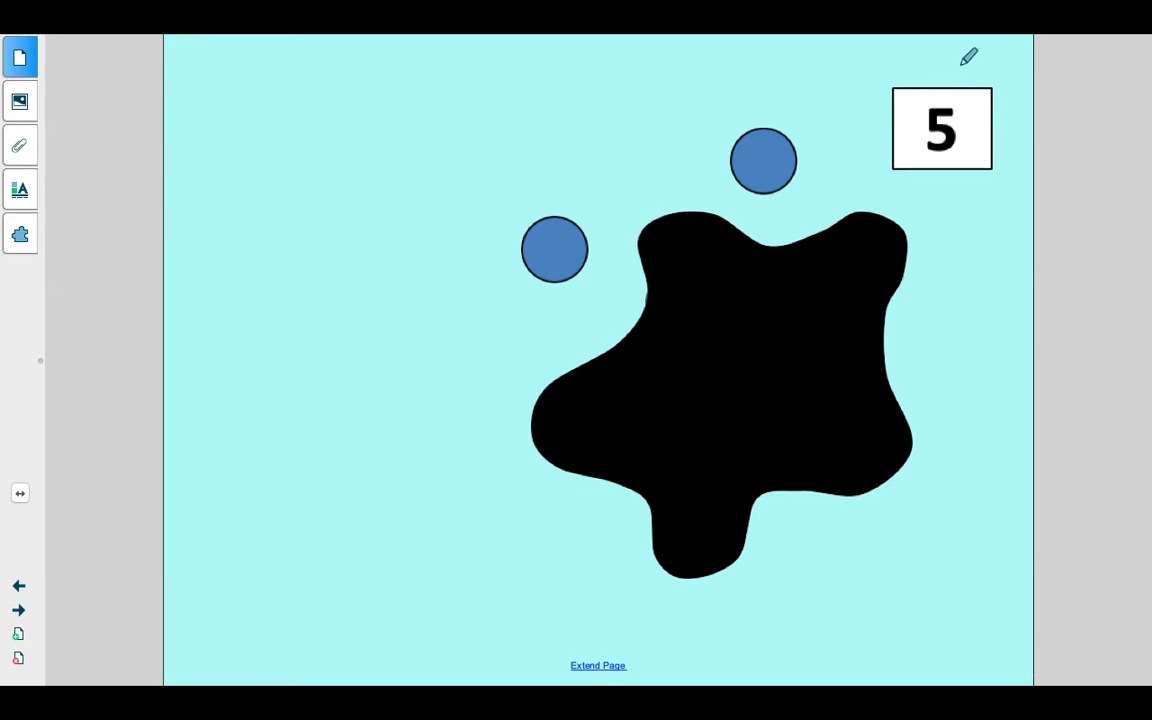
pyautogui.moveTo(964, 190)
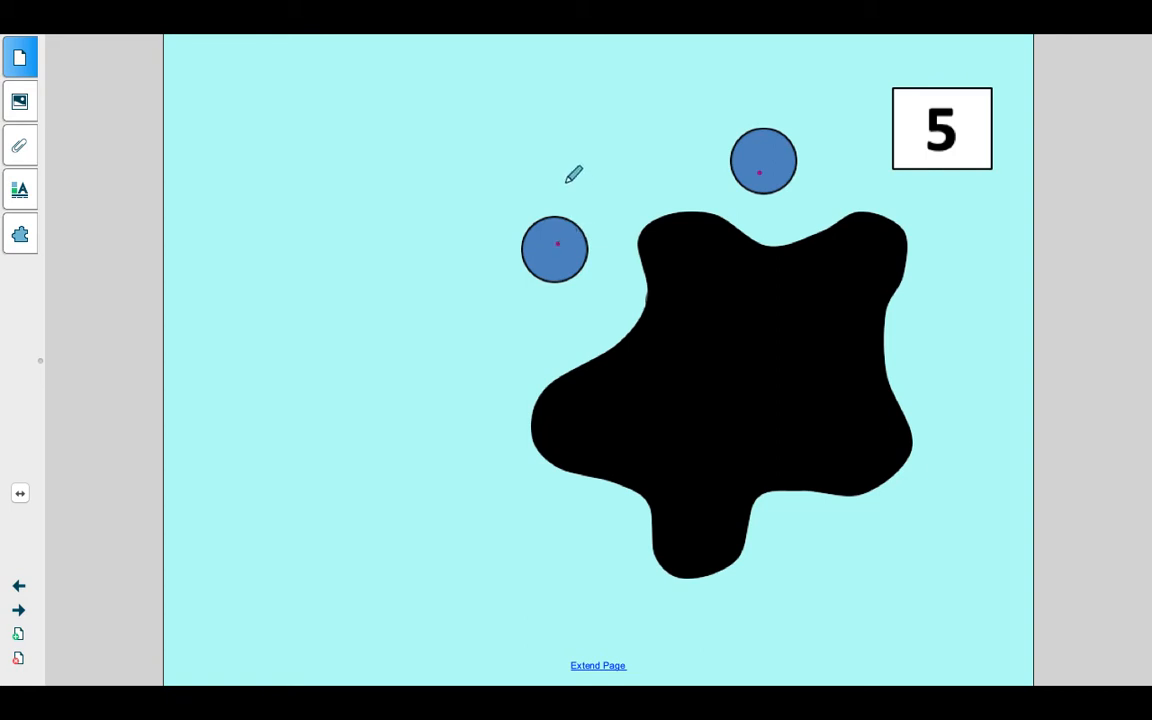
# Step: Draw one closed purple loop enclosing both blue dots, leaving the splat outside
pyautogui.moveTo(570, 176); pyautogui.dragTo(520, 290)
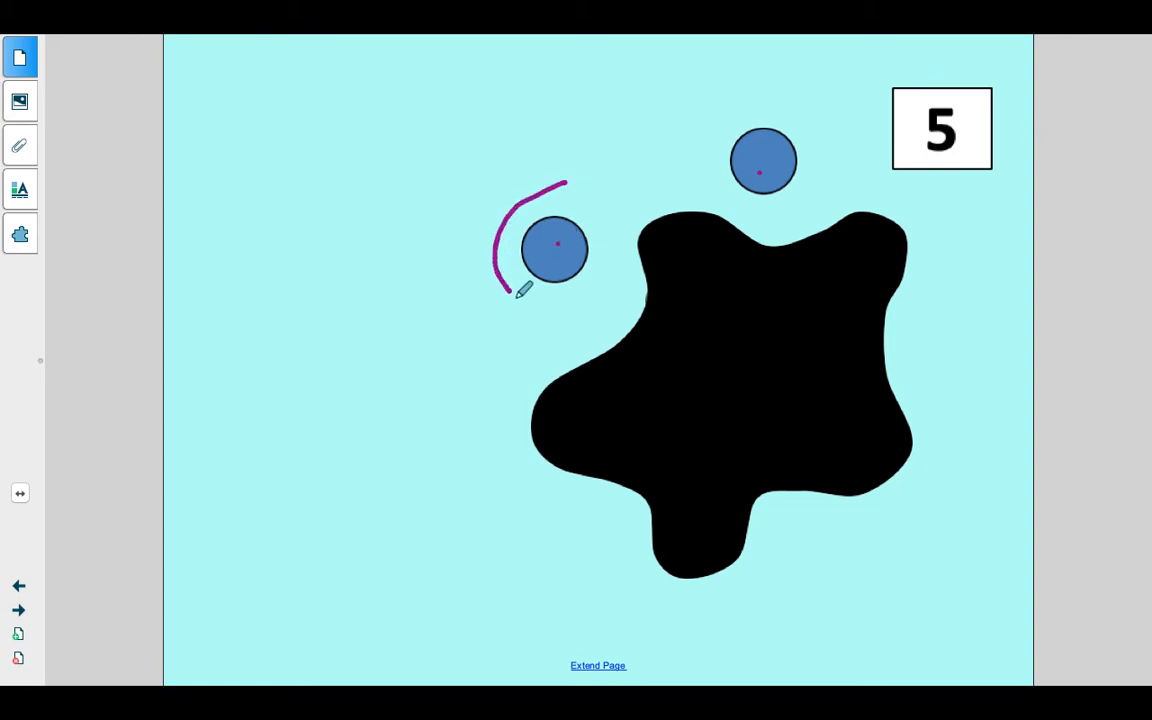
pyautogui.moveTo(510, 290); pyautogui.dragTo(804, 204)
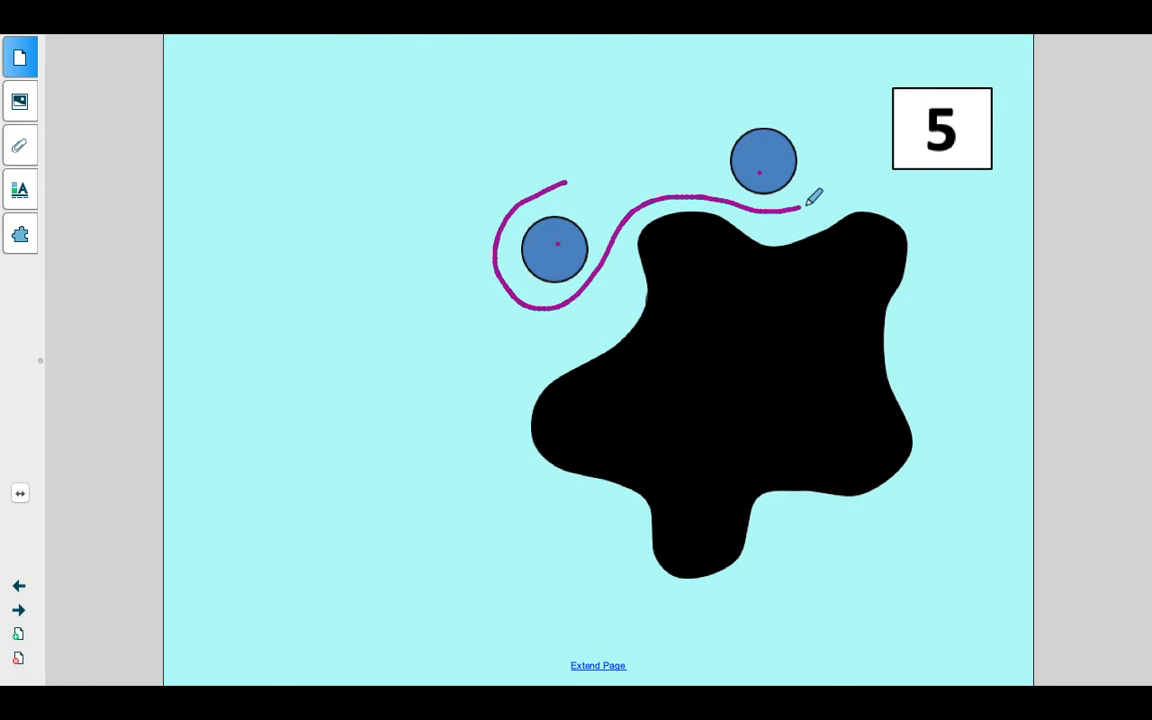
pyautogui.moveTo(800, 204); pyautogui.dragTo(576, 176)
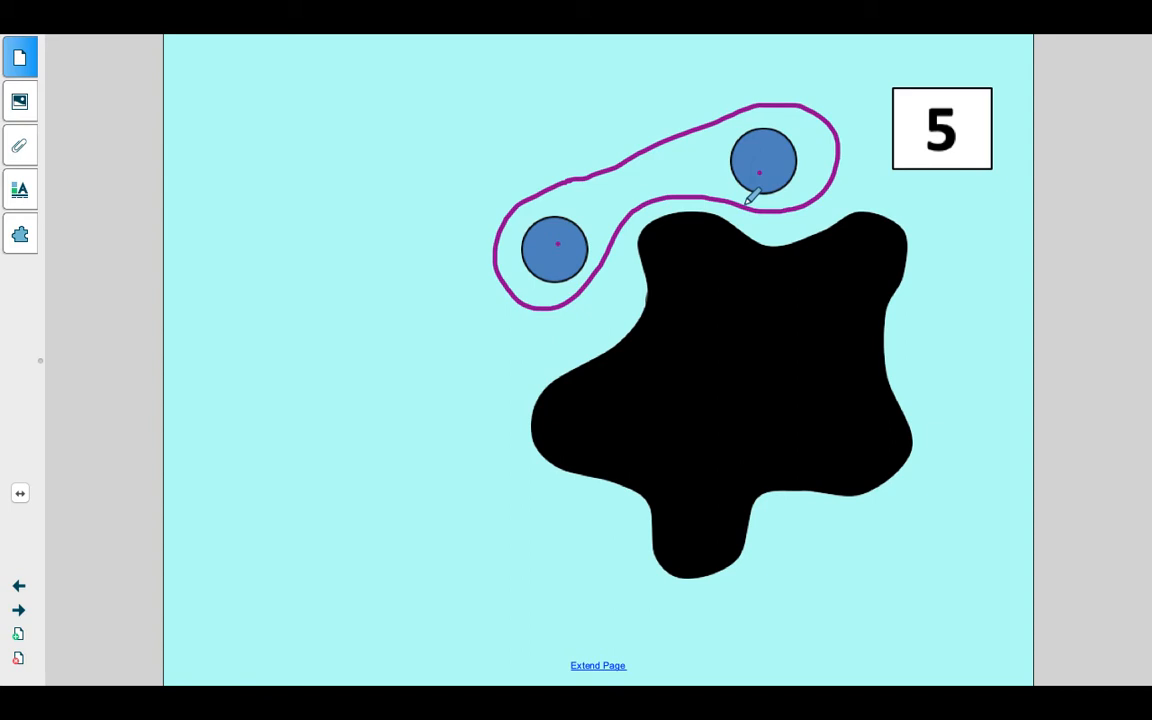
pyautogui.moveTo(788, 350)
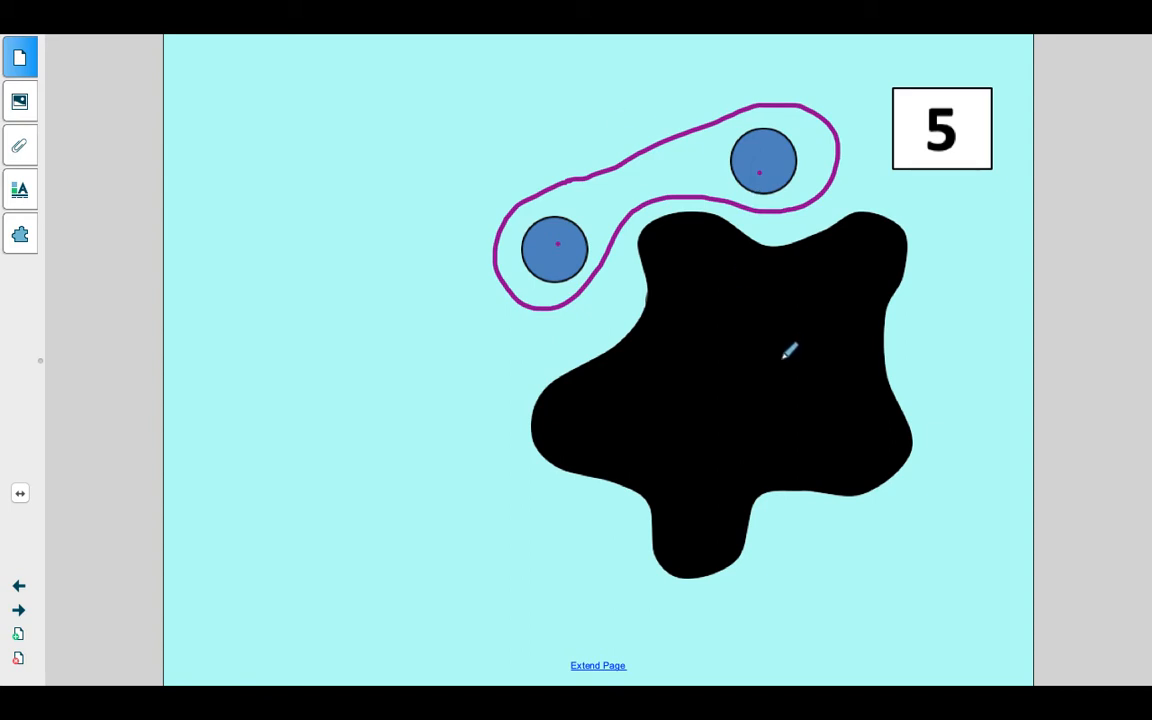
pyautogui.moveTo(804, 312)
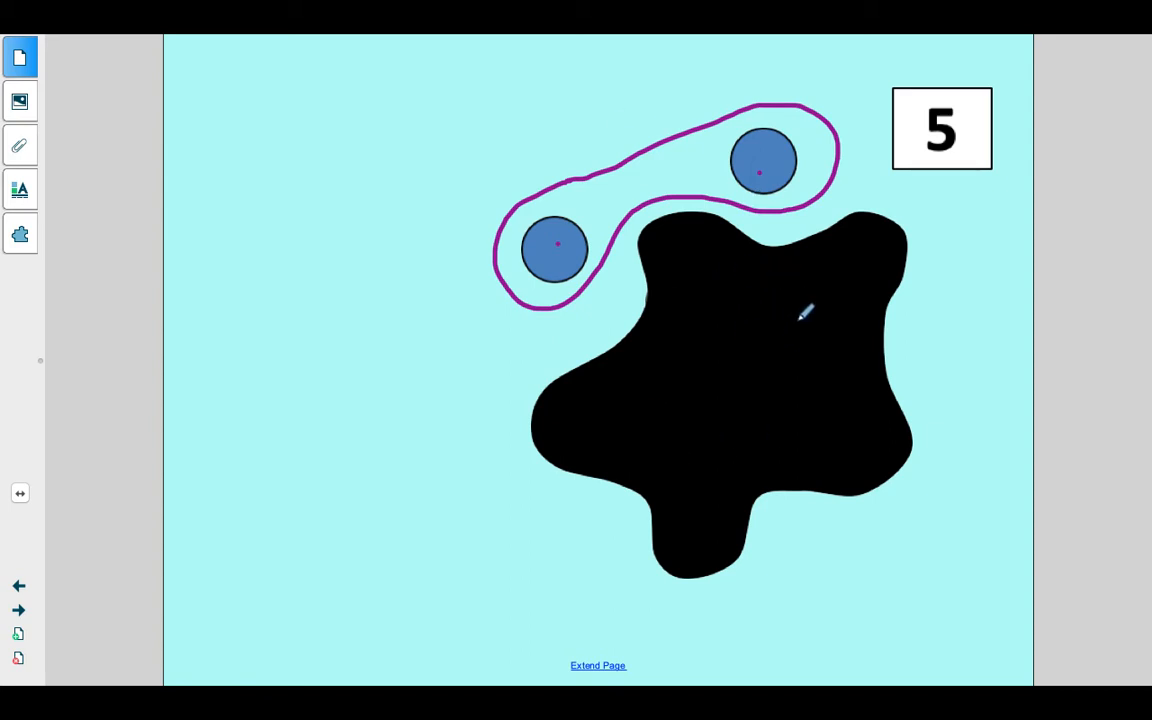
pyautogui.moveTo(696, 428)
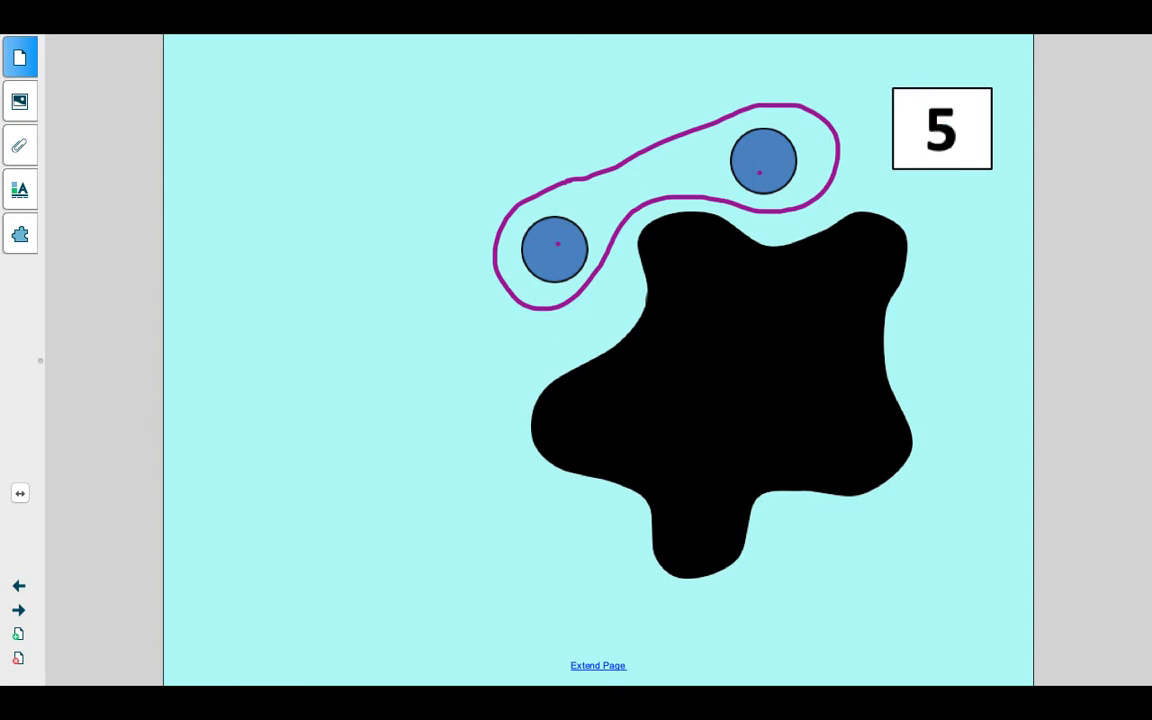
pyautogui.moveTo(884, 240)
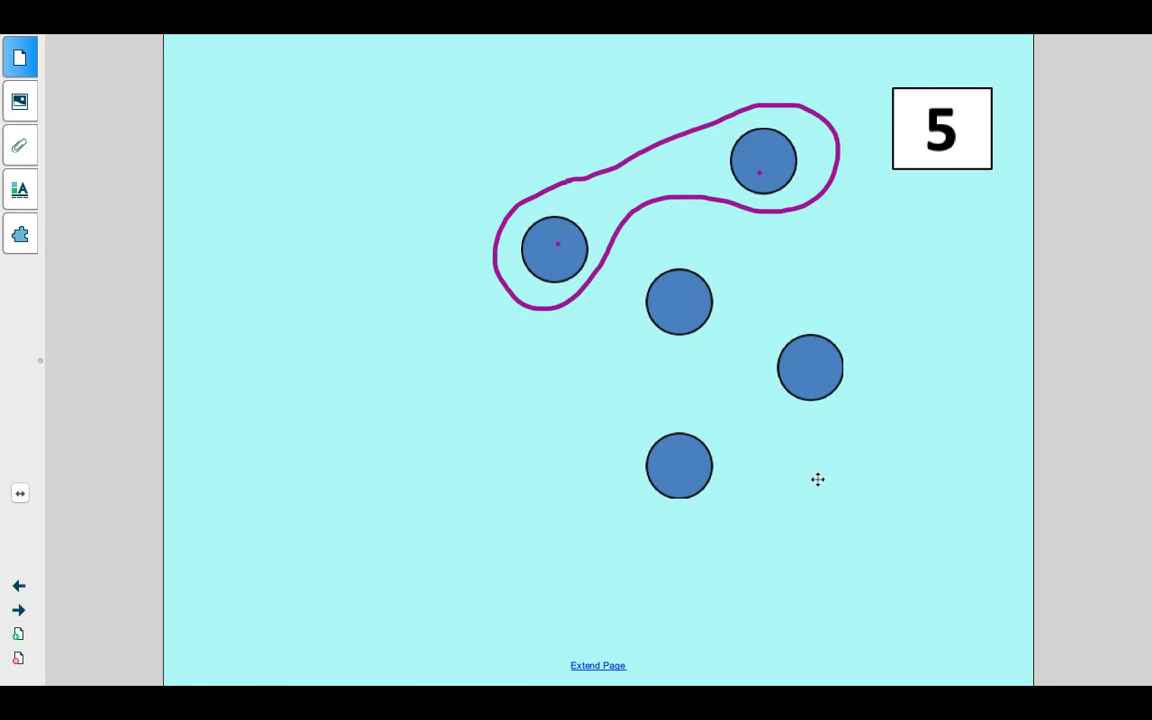
pyautogui.moveTo(626, 86)
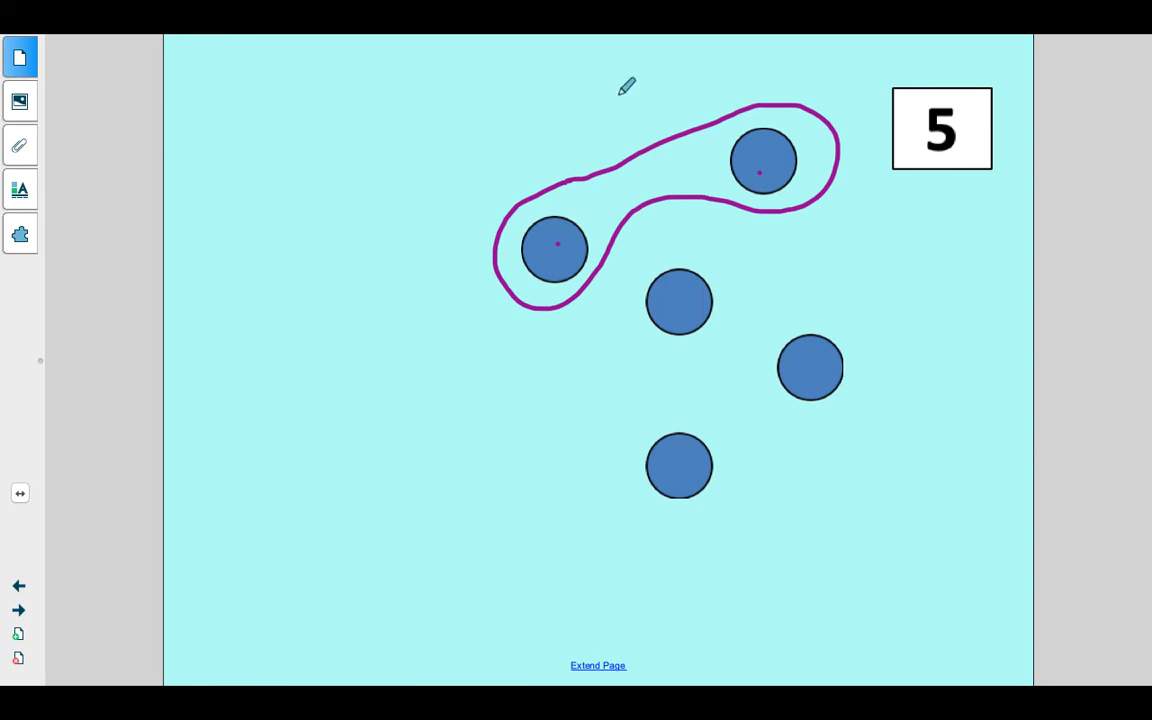
# Step: Circle the three newly revealed dots with a second loop
pyautogui.moveTo(670, 244); pyautogui.dragTo(630, 490)
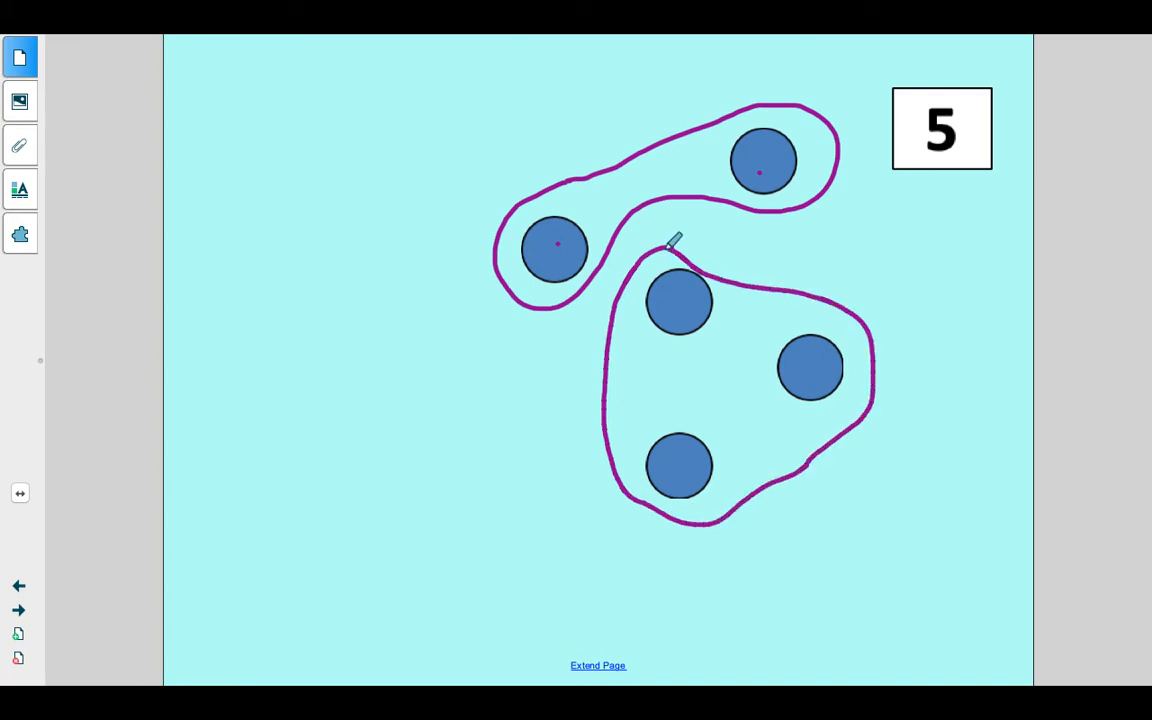
pyautogui.moveTo(300, 370)
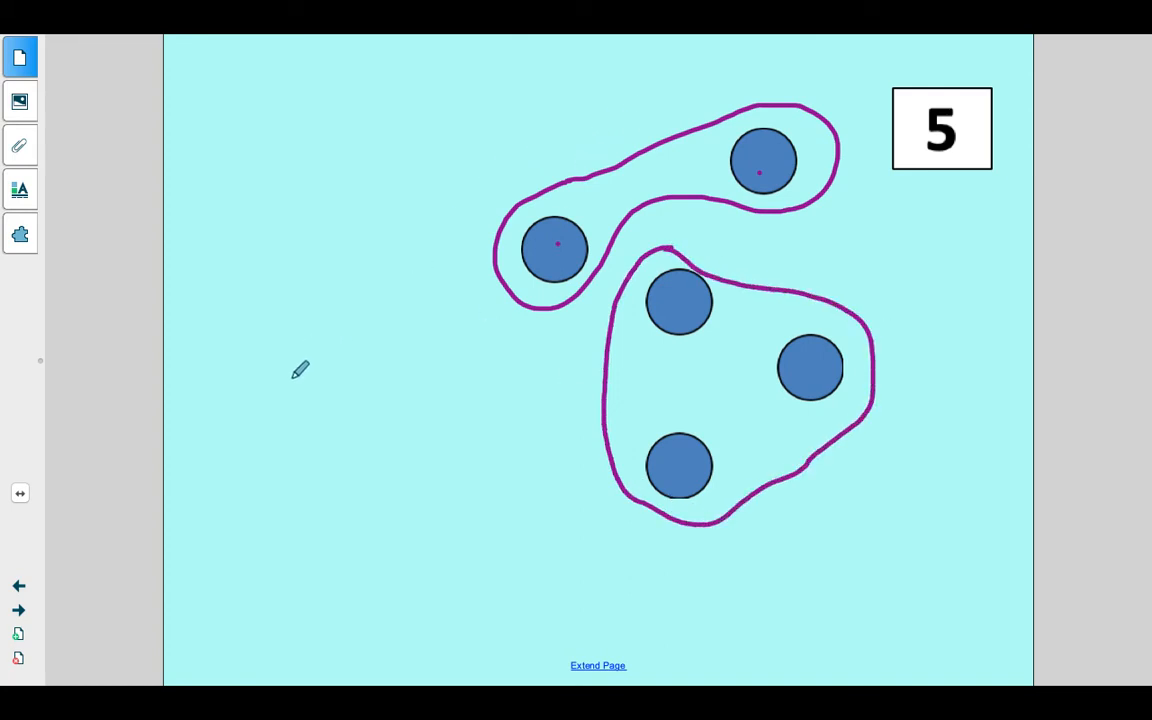
# Step: Handwrite '2 + 3 =' in the top-left above the dots
pyautogui.moveTo(300, 370); pyautogui.dragTo(330, 90)
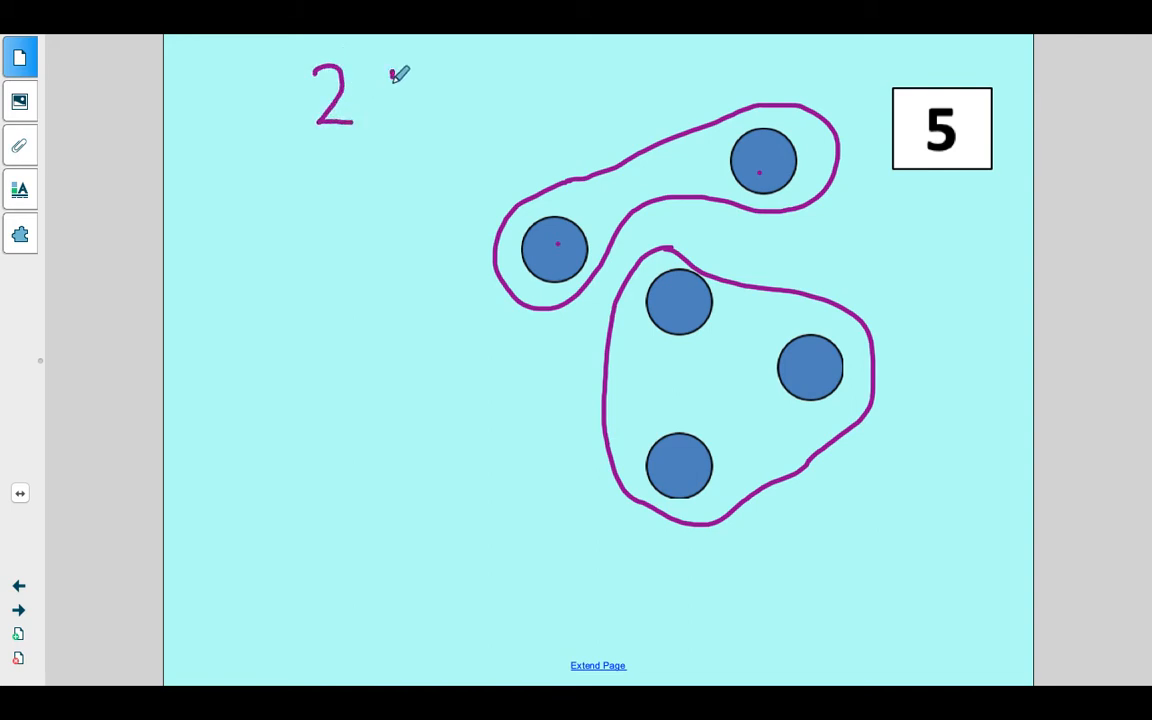
pyautogui.moveTo(390, 76); pyautogui.dragTo(390, 104)
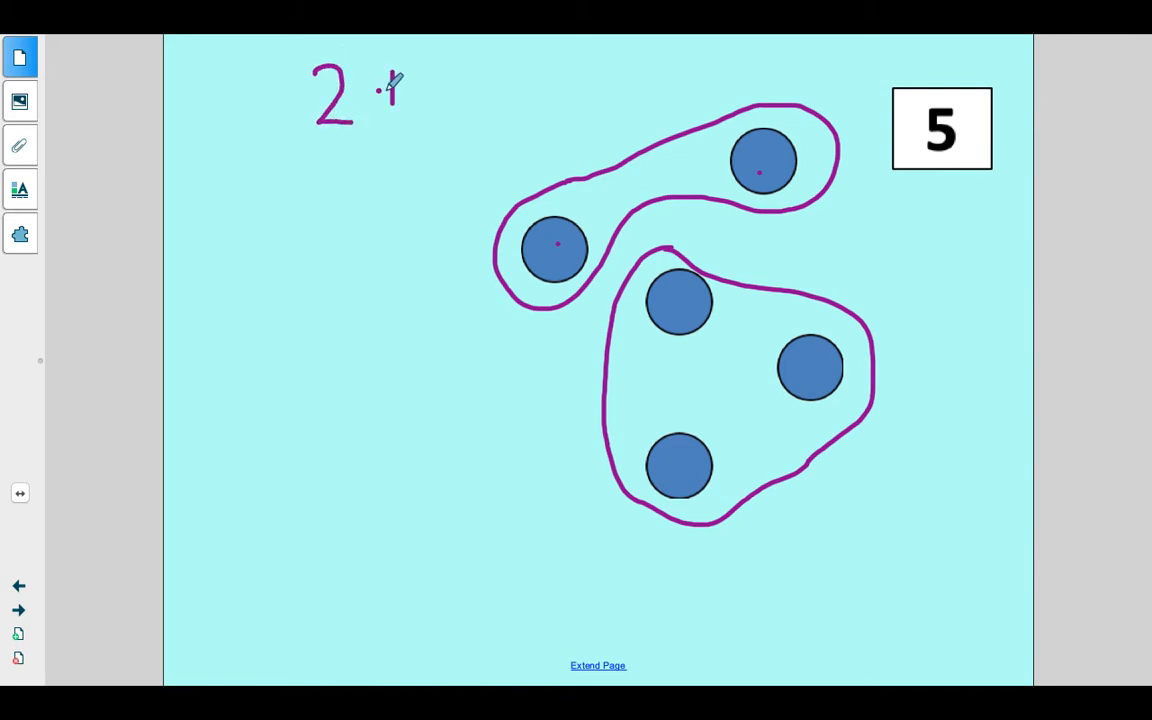
pyautogui.moveTo(378, 96); pyautogui.dragTo(404, 96)
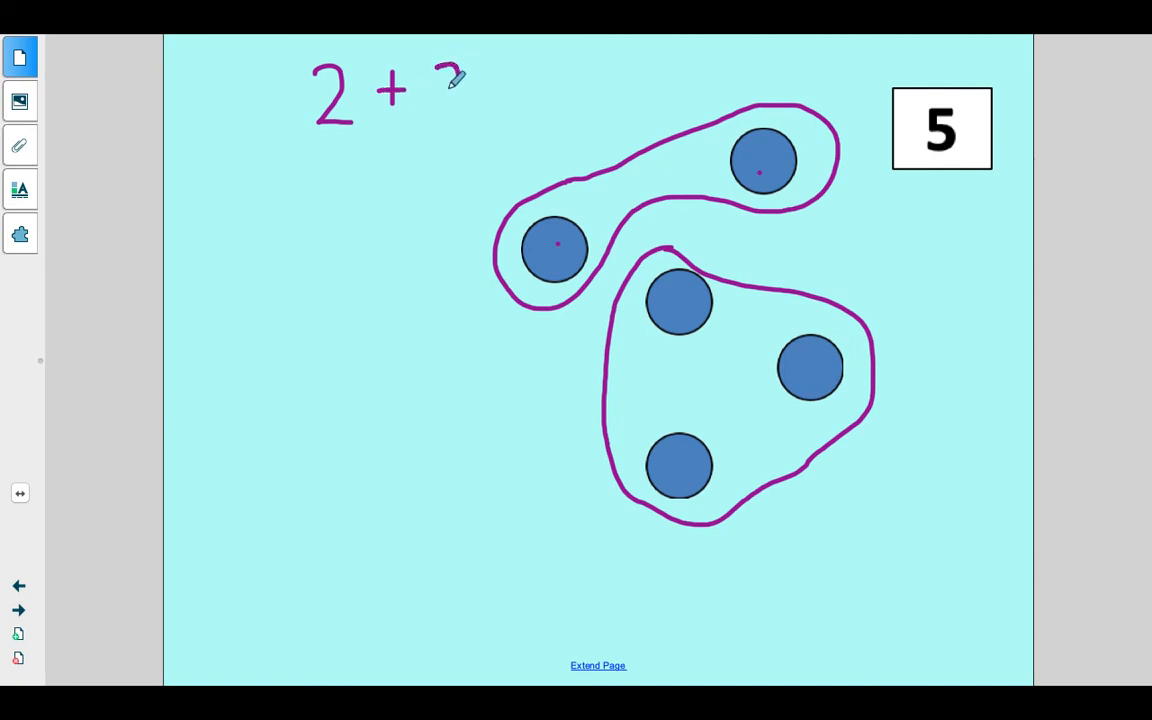
pyautogui.moveTo(444, 76); pyautogui.dragTo(460, 120)
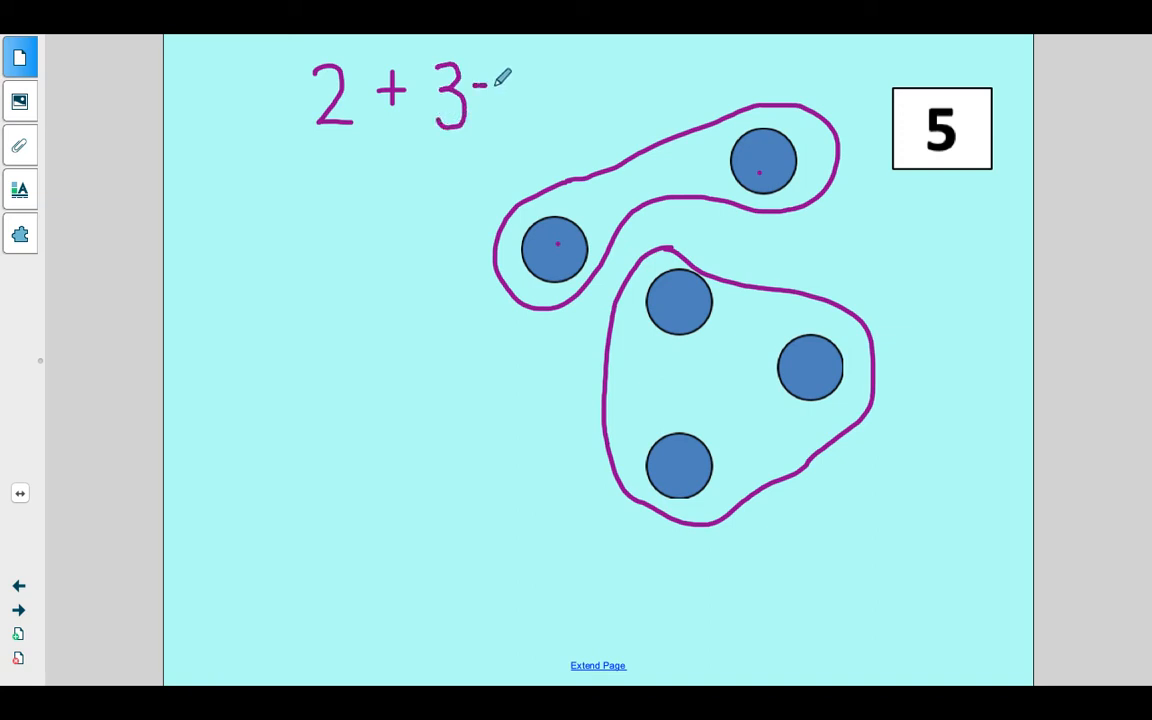
pyautogui.moveTo(476, 84); pyautogui.dragTo(496, 96)
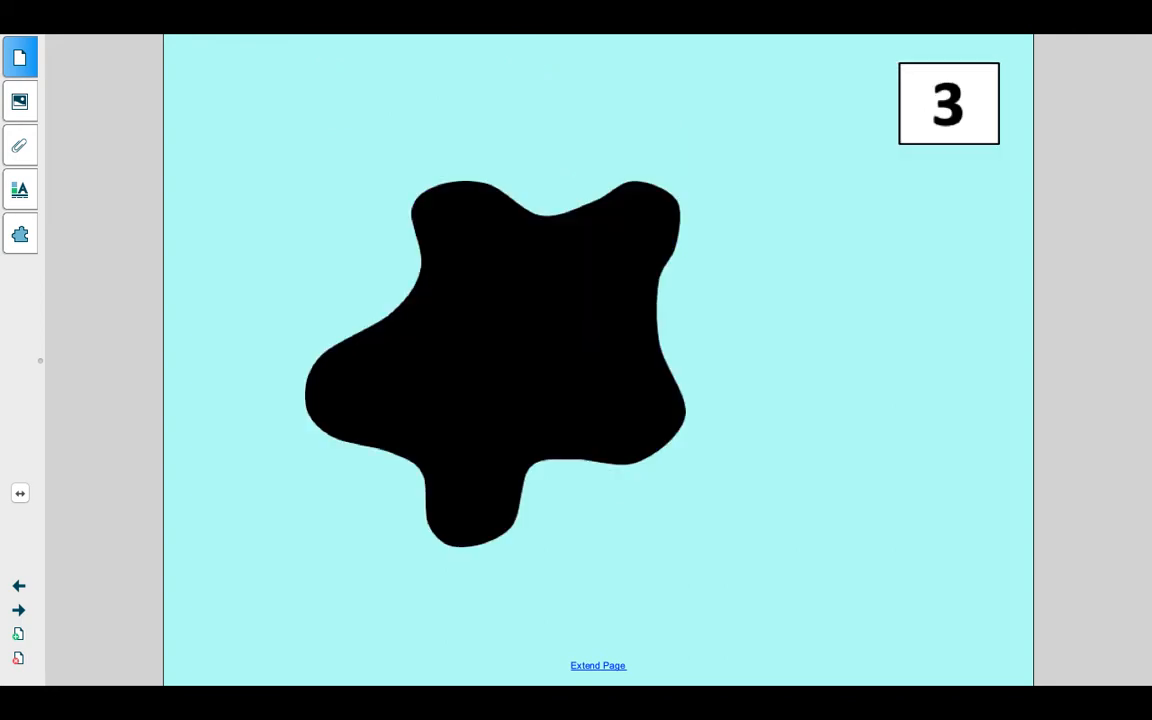
pyautogui.moveTo(870, 80)
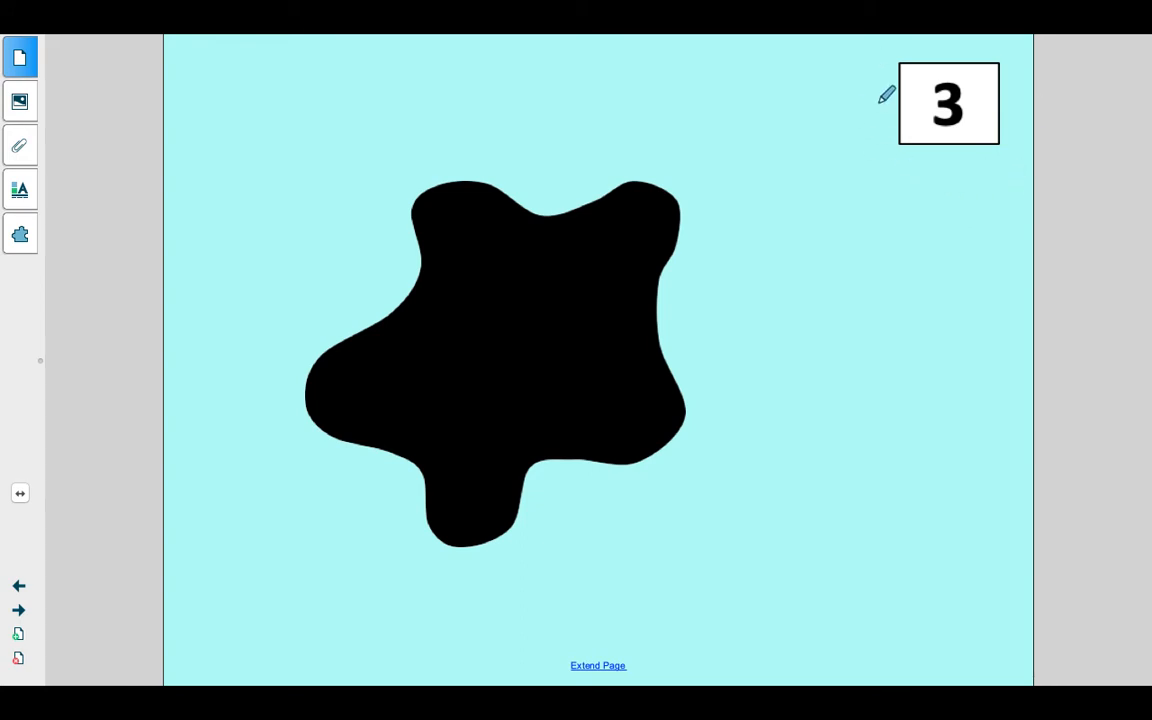
pyautogui.moveTo(1020, 144)
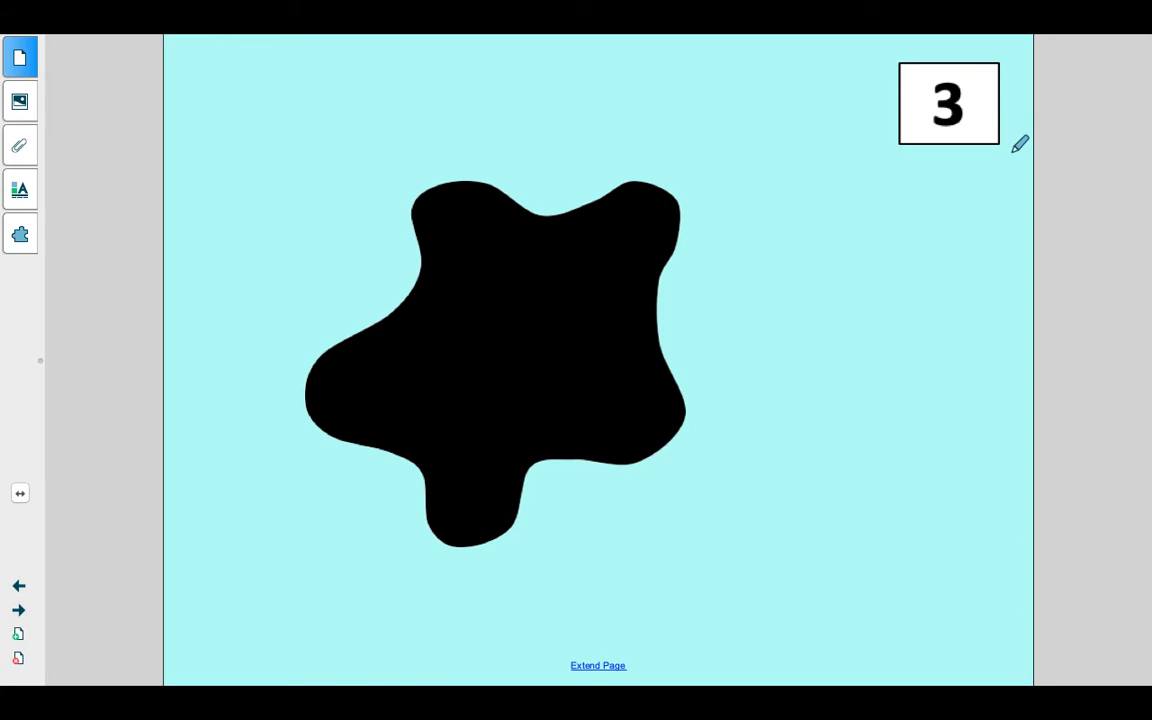
pyautogui.moveTo(318, 314)
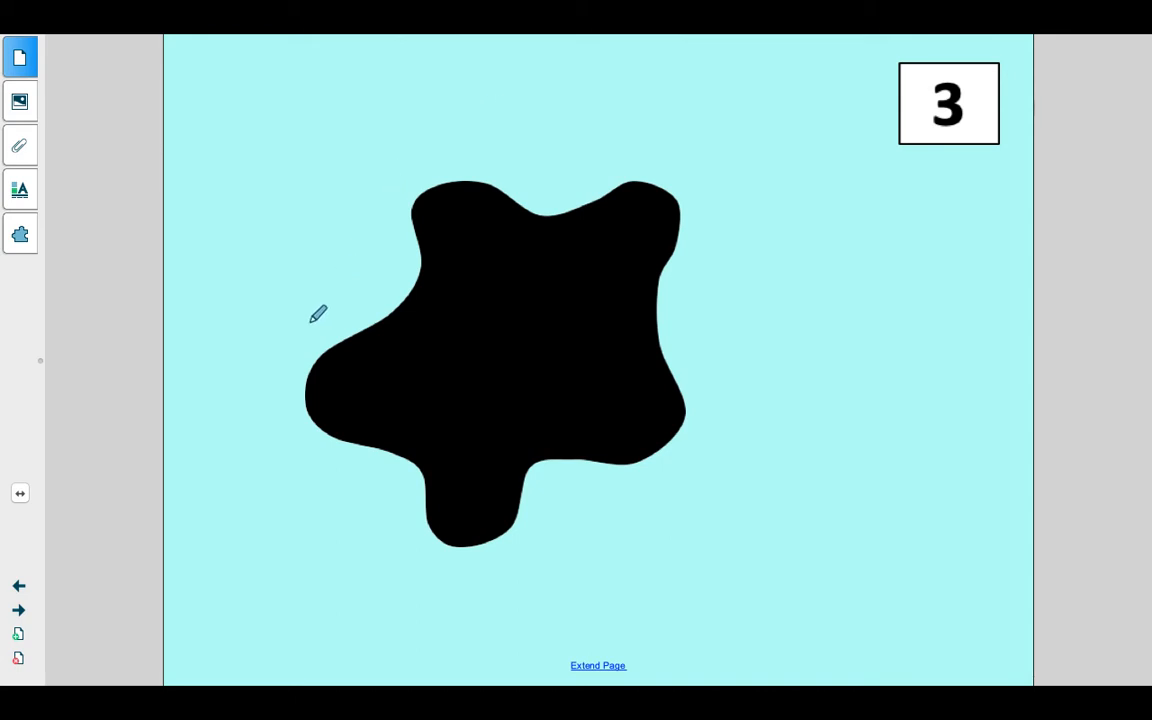
pyautogui.moveTo(710, 320)
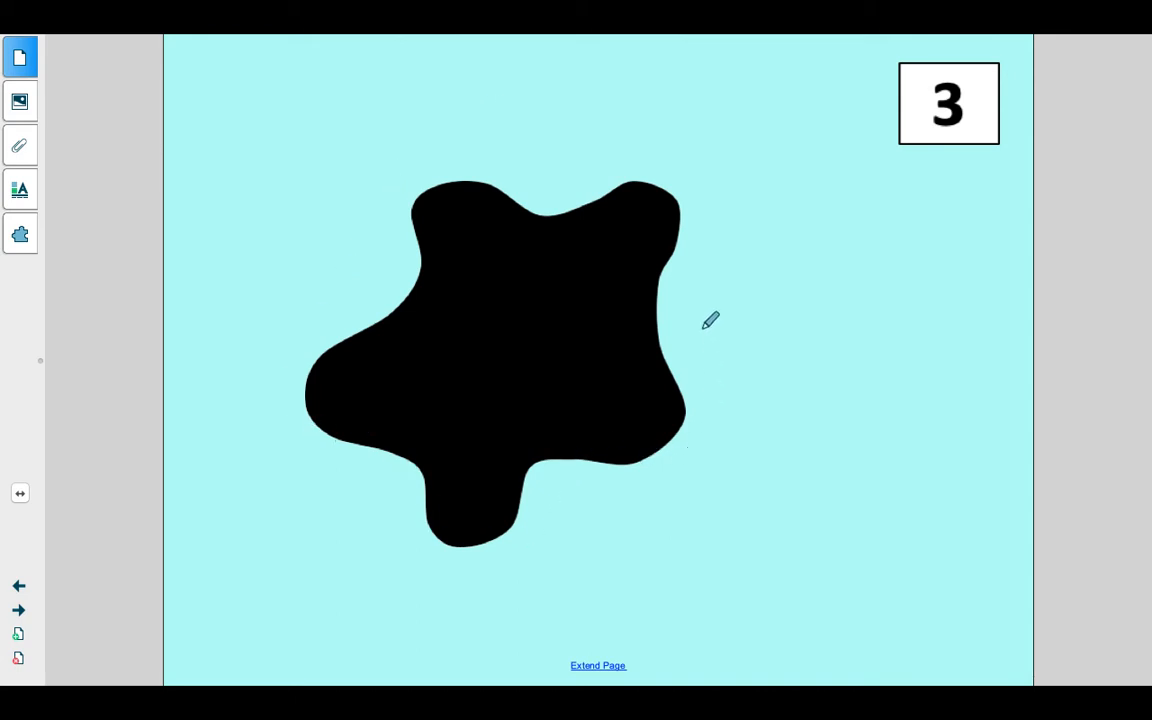
pyautogui.moveTo(610, 140)
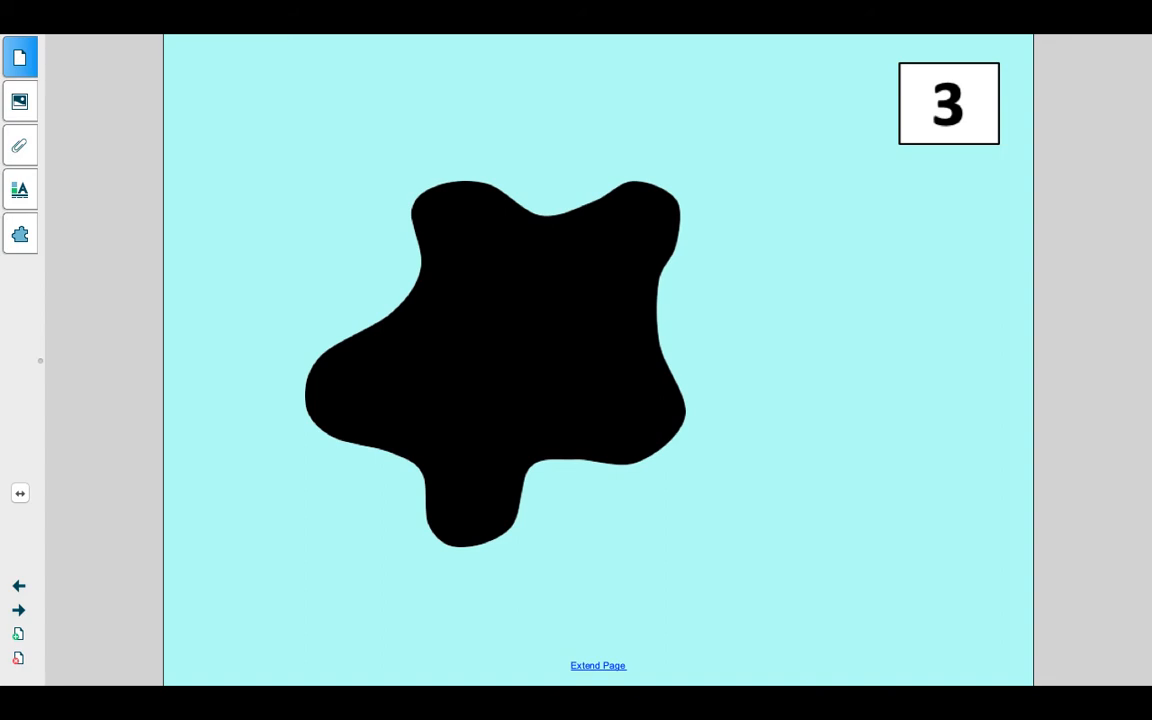
pyautogui.moveTo(512, 276)
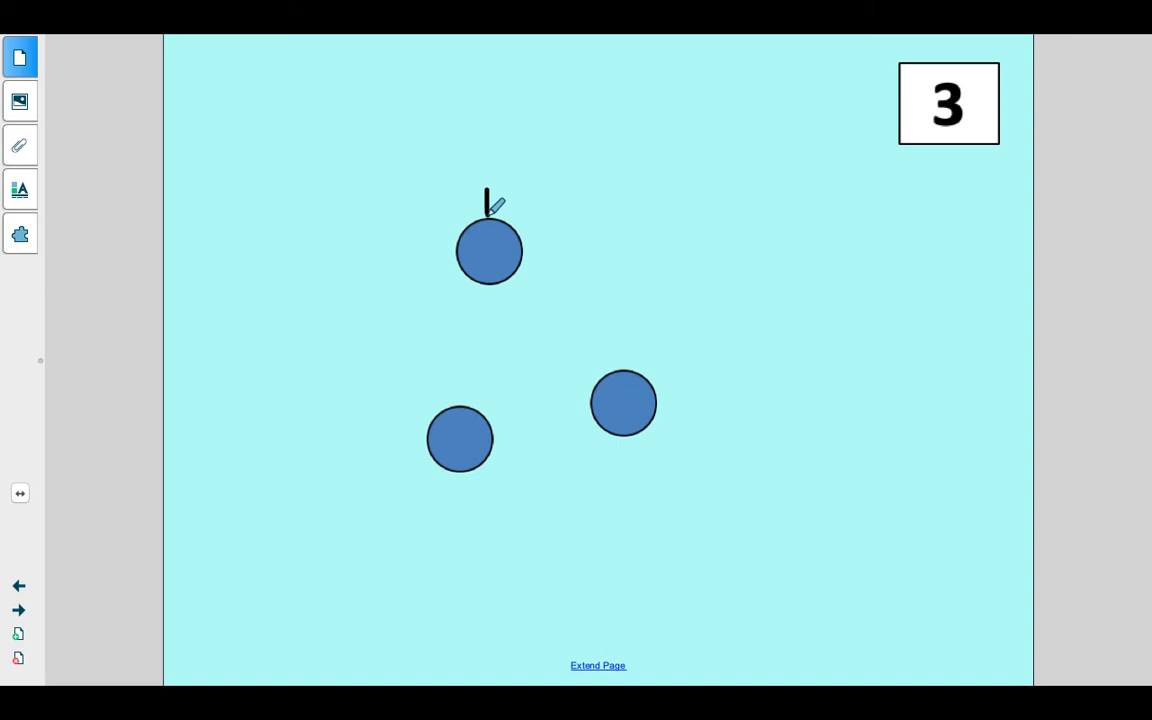
# Step: Make a pen mark running down past the top dot on the page
pyautogui.moveTo(490, 210); pyautogui.dragTo(470, 516)
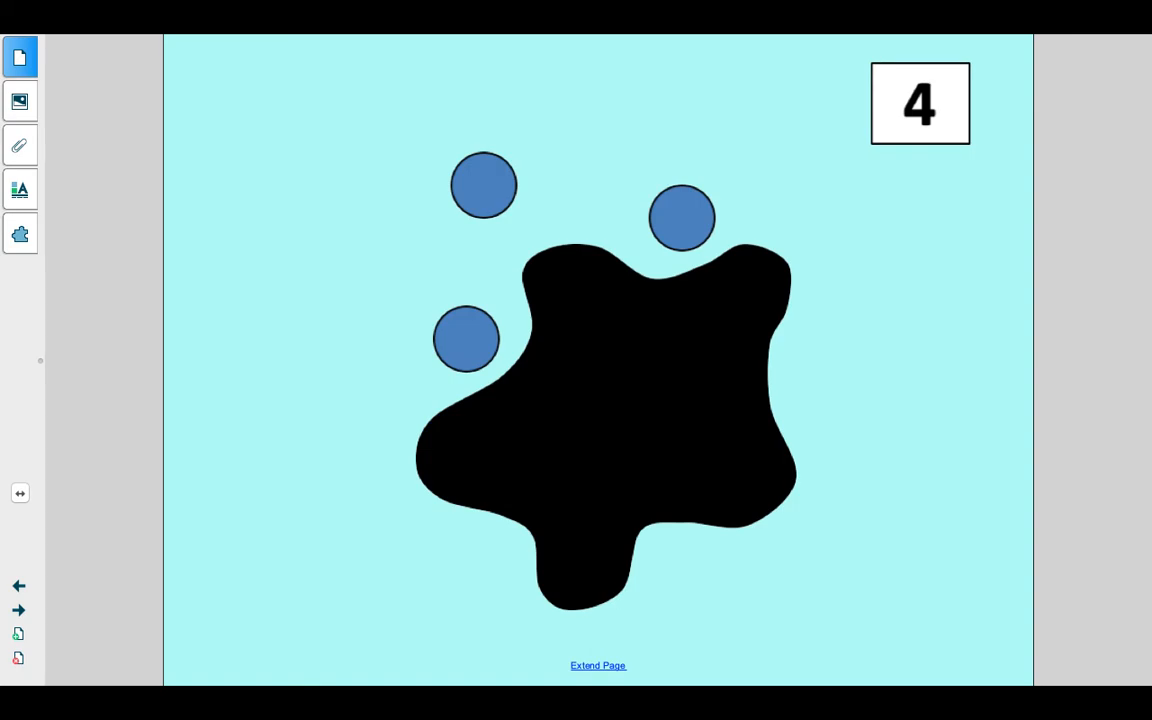
pyautogui.moveTo(960, 160)
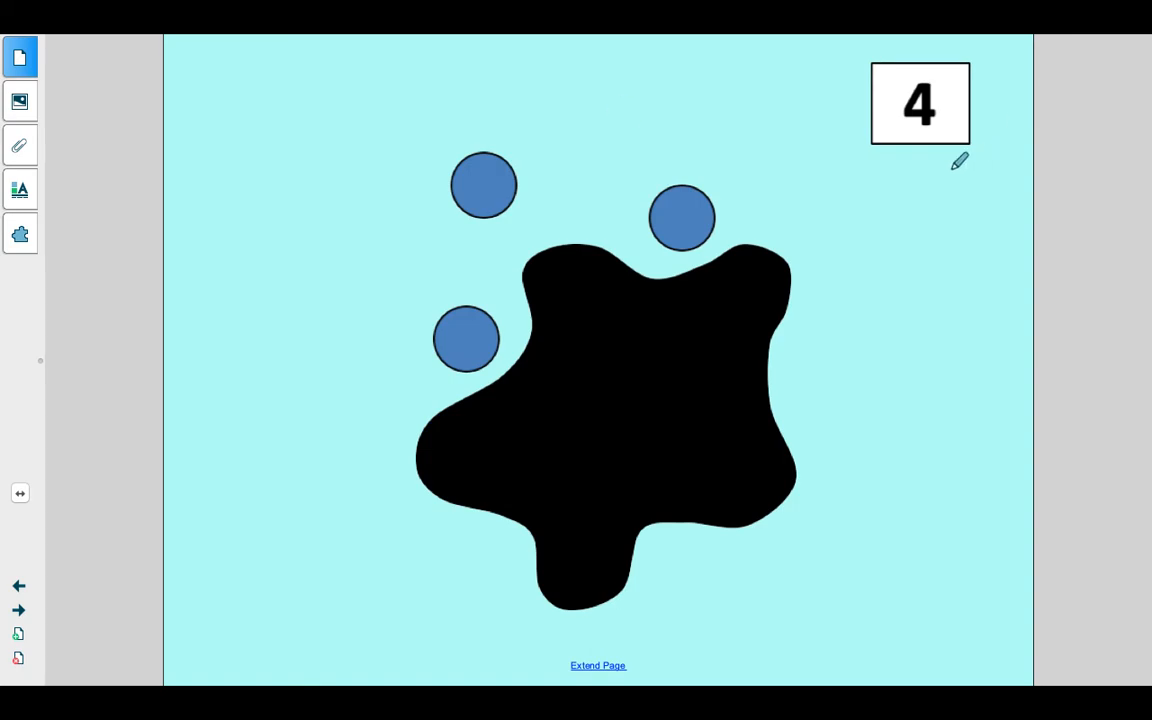
pyautogui.moveTo(976, 88)
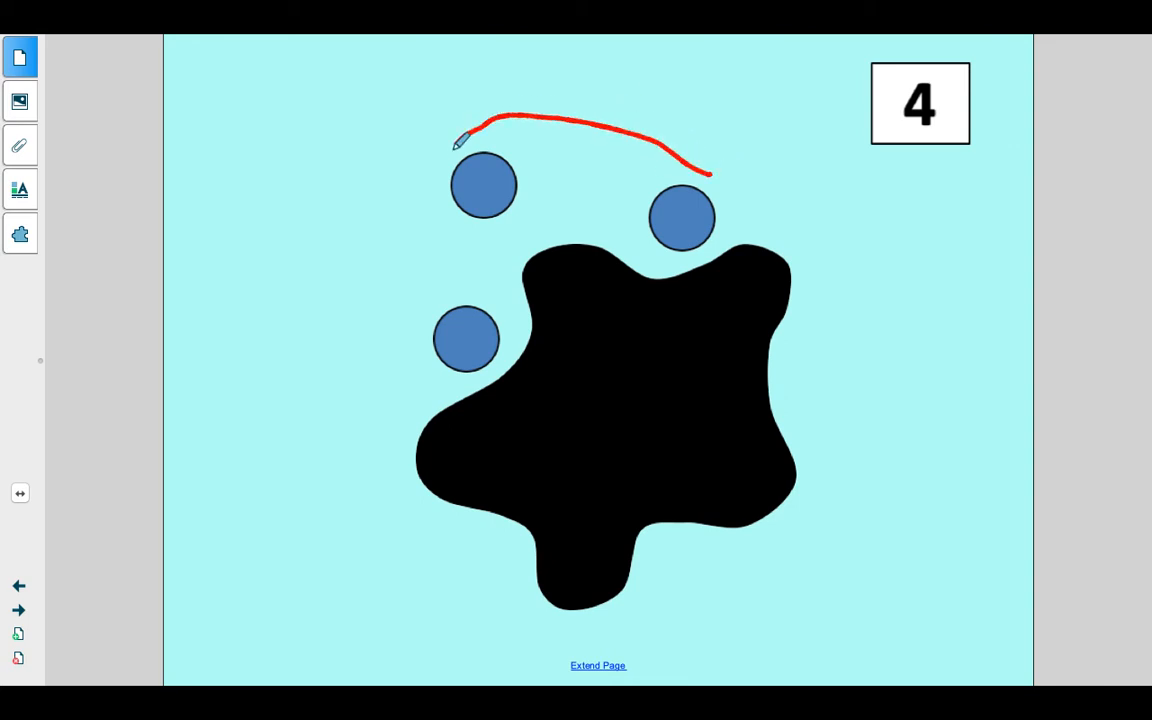
# Step: Extend the red stroke down the left side and close the loop around the three dots
pyautogui.moveTo(460, 130); pyautogui.dragTo(424, 304)
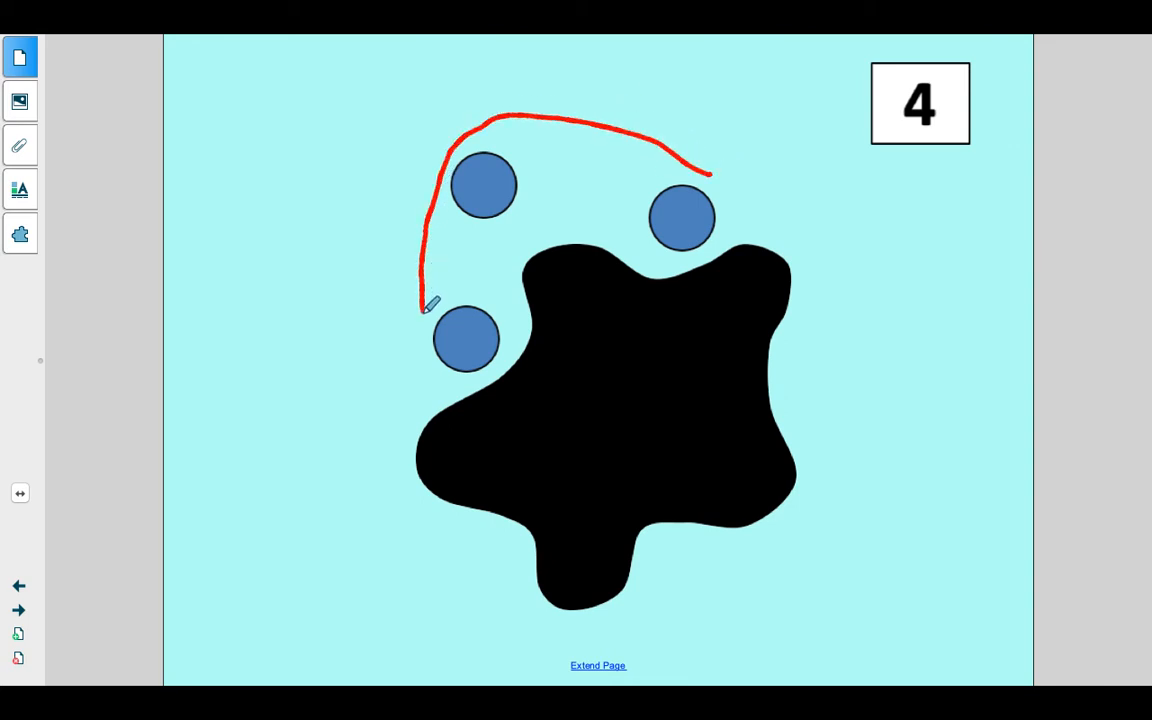
pyautogui.moveTo(422, 300); pyautogui.dragTo(408, 384)
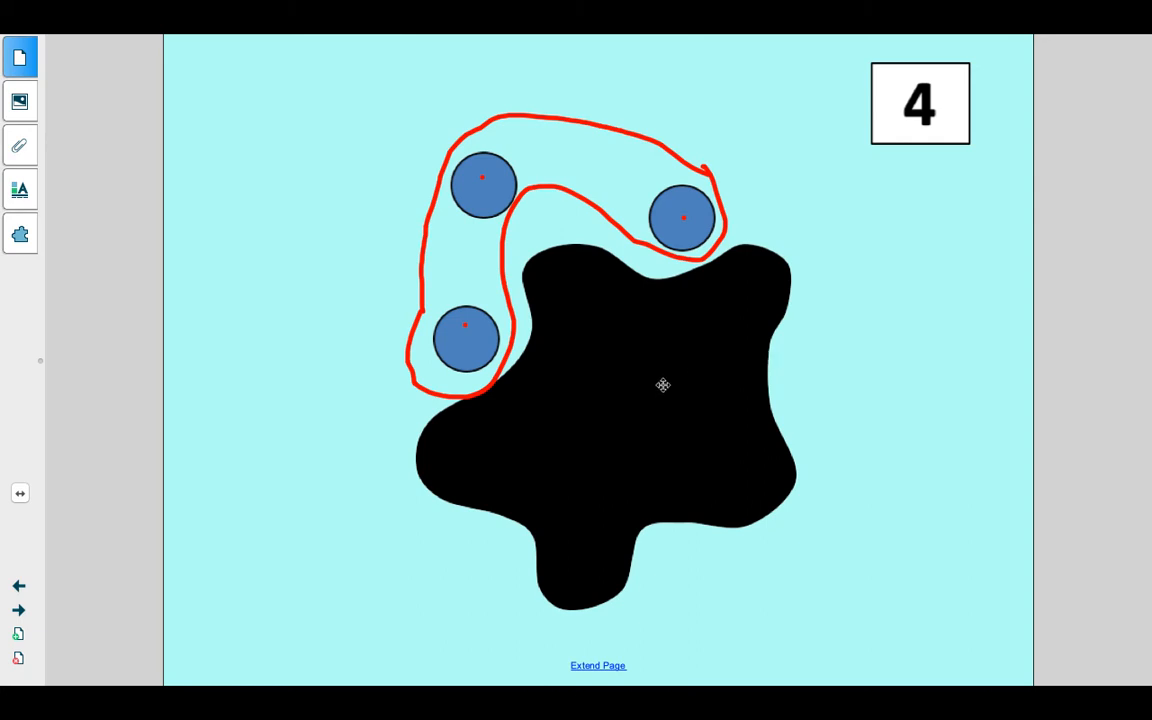
# Step: Delete the black splat so the hidden fourth dot appears outside the red loop
pyautogui.click(664, 384)
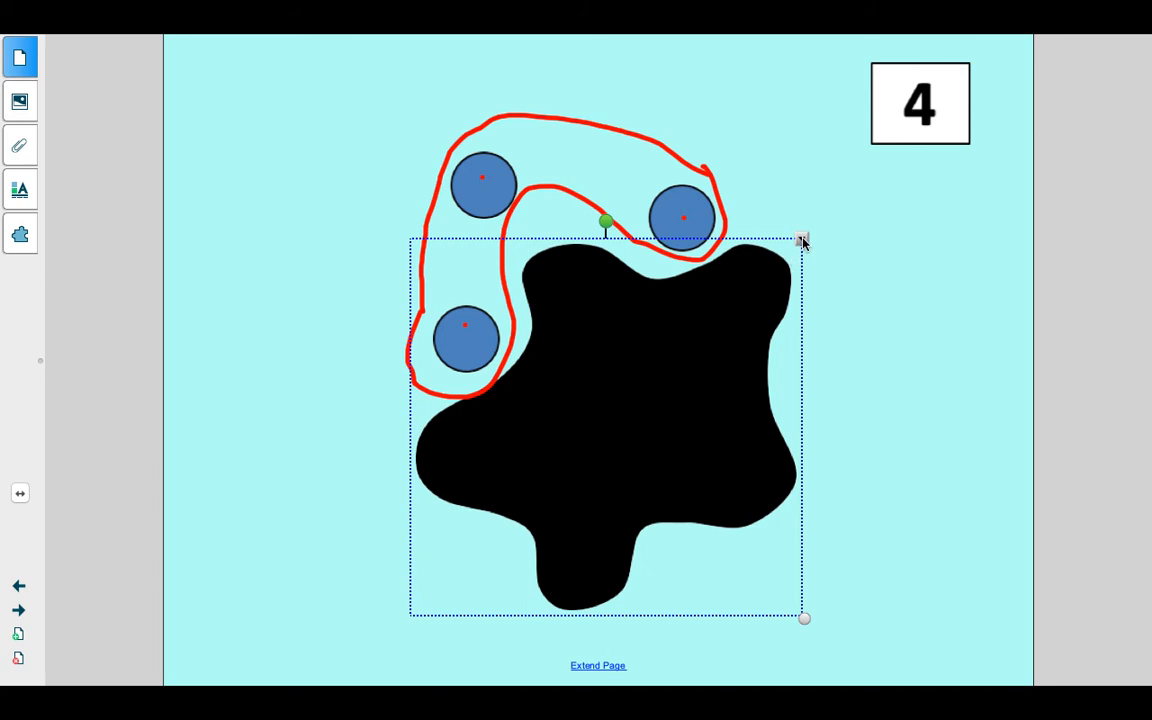
pyautogui.press('Delete')
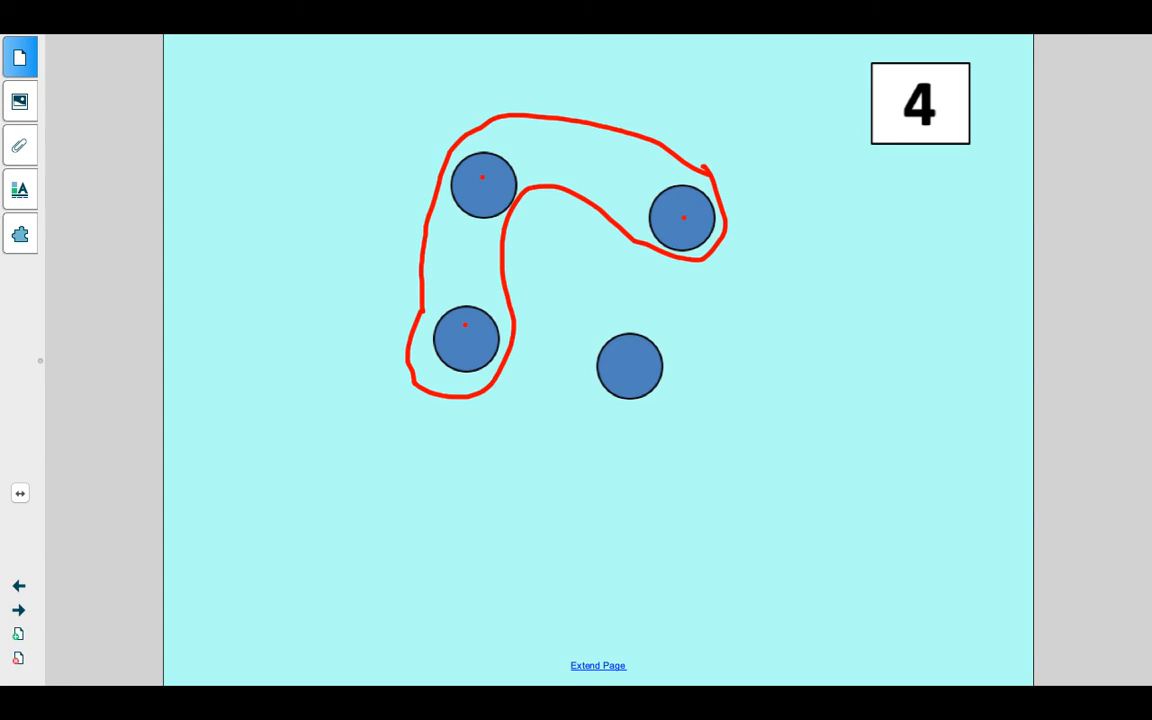
pyautogui.moveTo(626, 256)
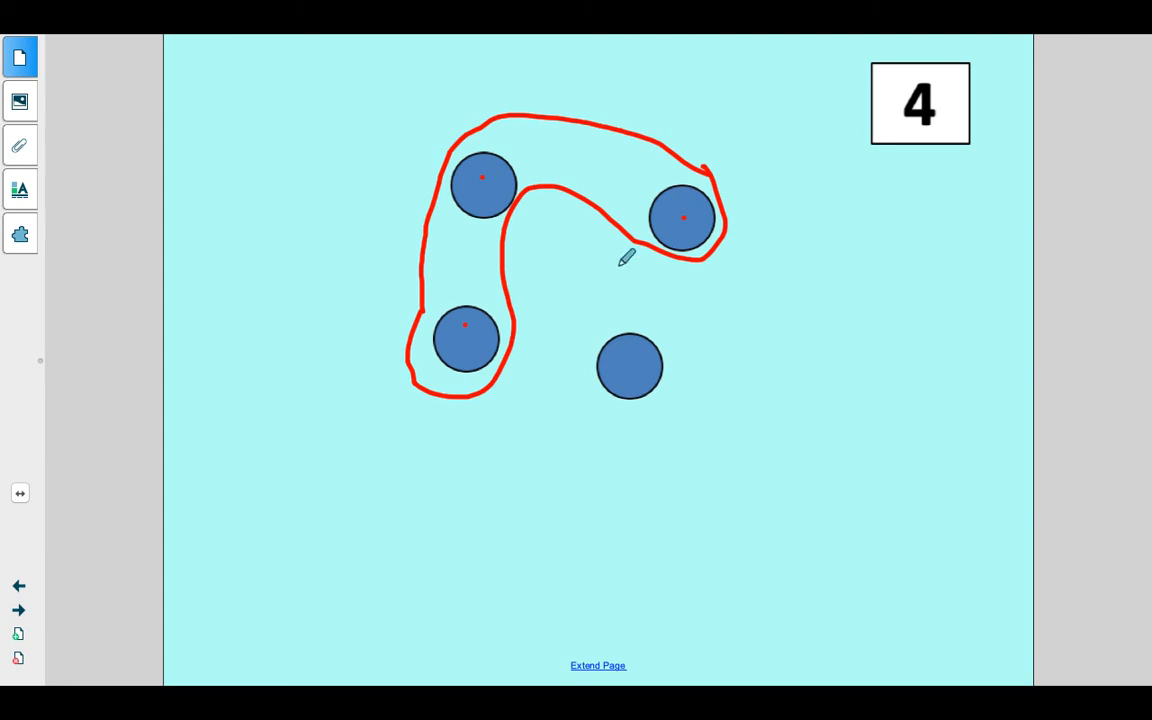
pyautogui.moveTo(530, 444)
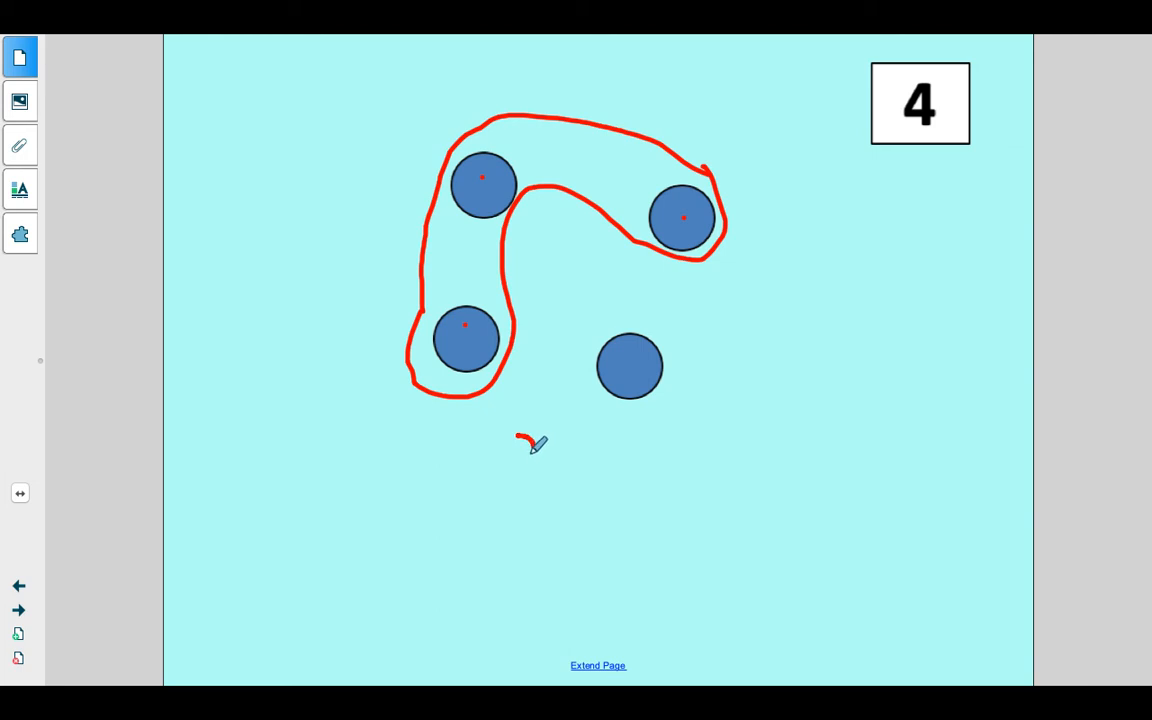
# Step: Handwrite '3 + □ = 4' in red below the dots, with an empty box for the missing number
pyautogui.moveTo(520, 440); pyautogui.dragTo(530, 486)
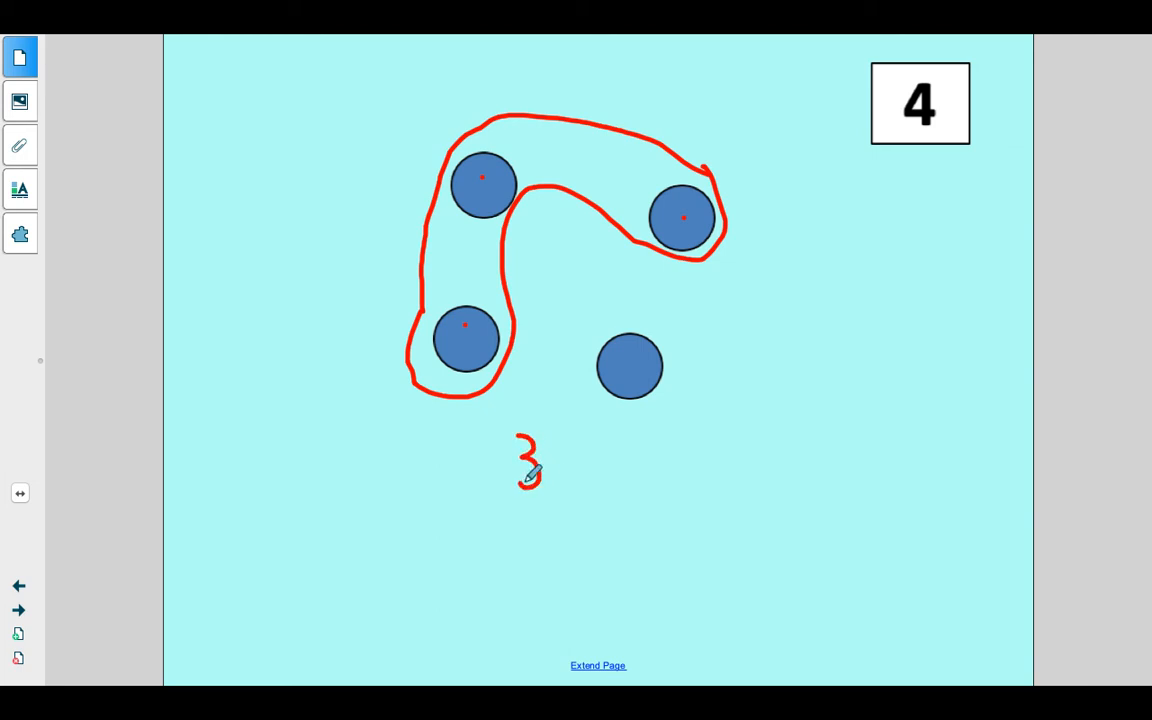
pyautogui.moveTo(556, 464); pyautogui.dragTo(556, 450)
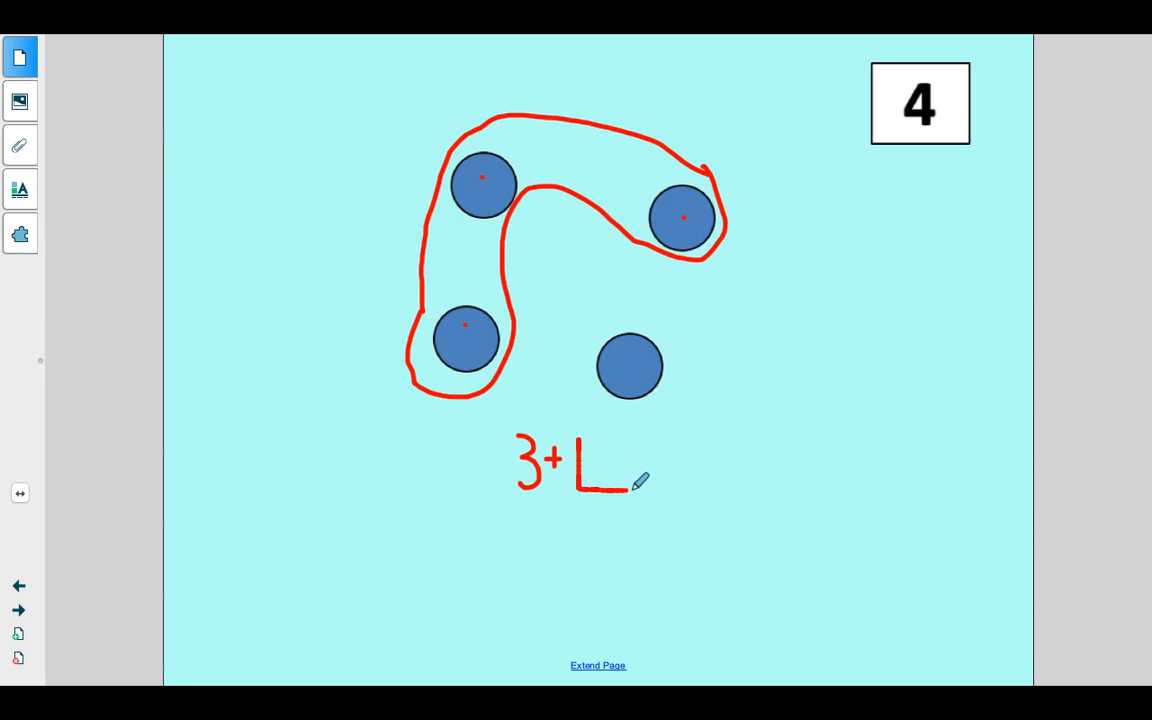
pyautogui.moveTo(584, 432); pyautogui.dragTo(636, 490)
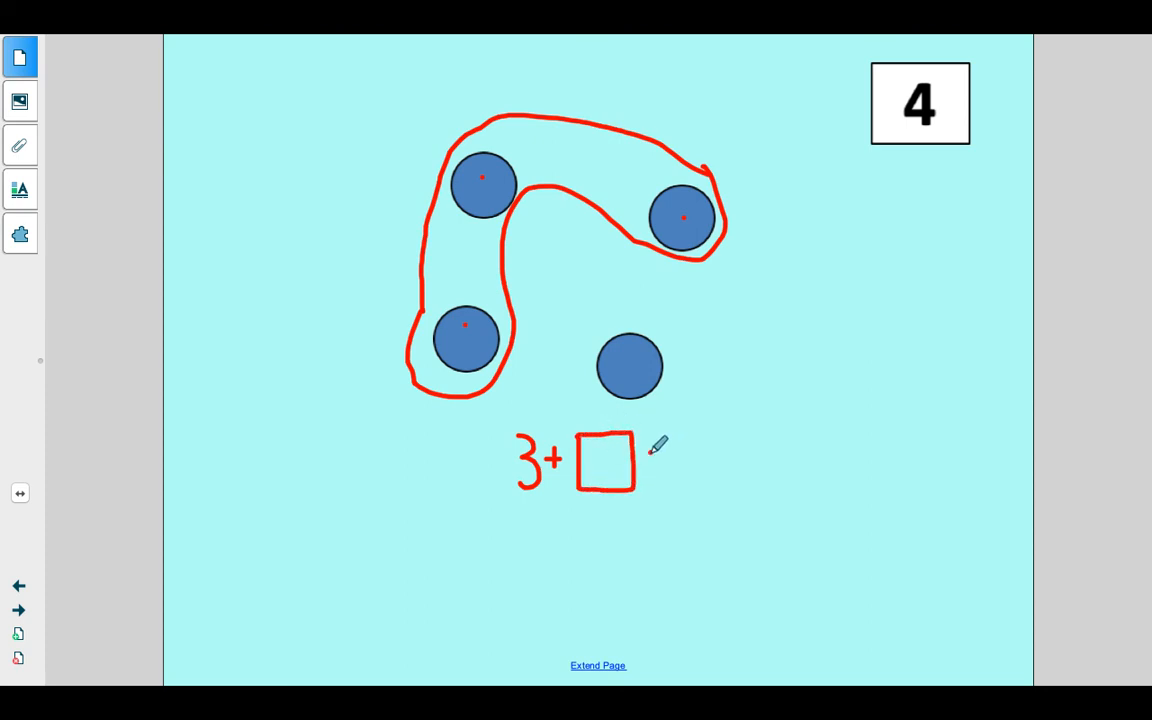
pyautogui.moveTo(648, 456); pyautogui.dragTo(664, 456)
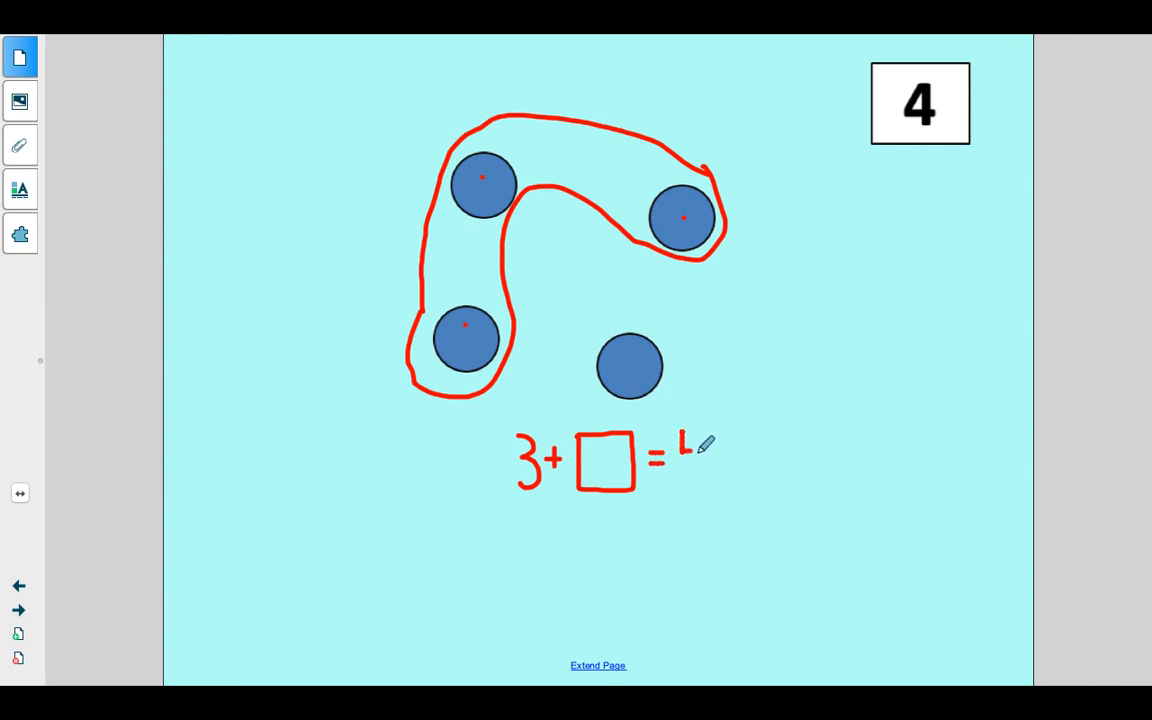
pyautogui.moveTo(684, 436); pyautogui.dragTo(696, 476)
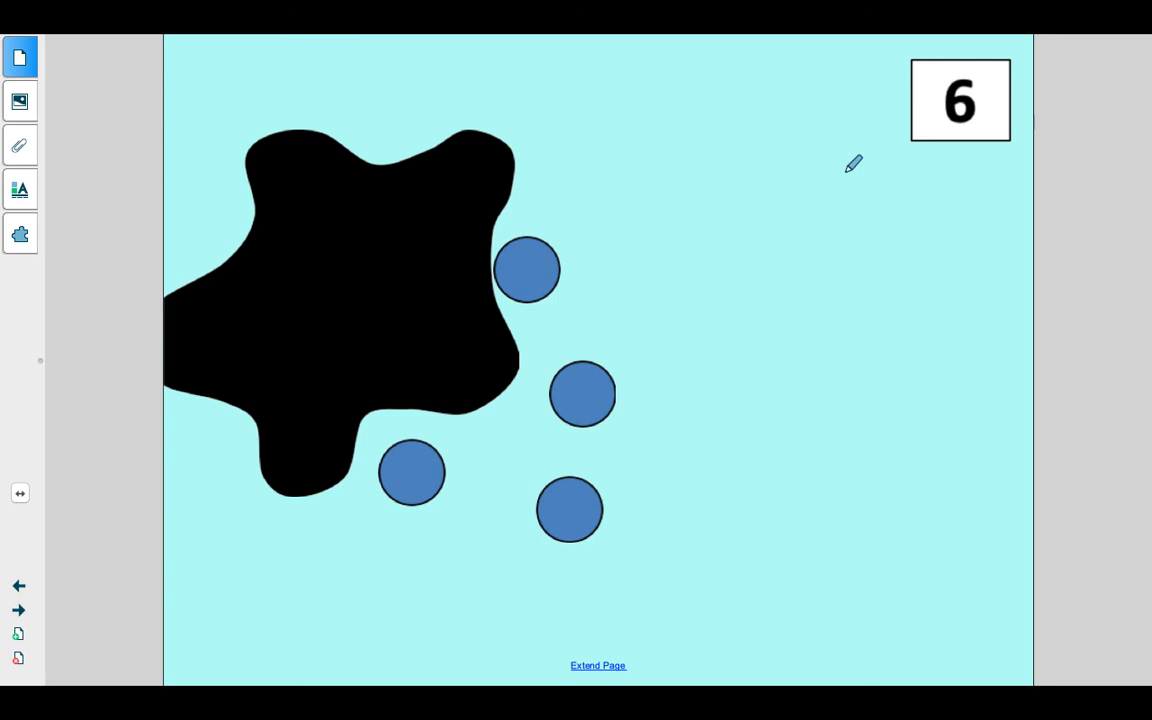
pyautogui.moveTo(588, 244)
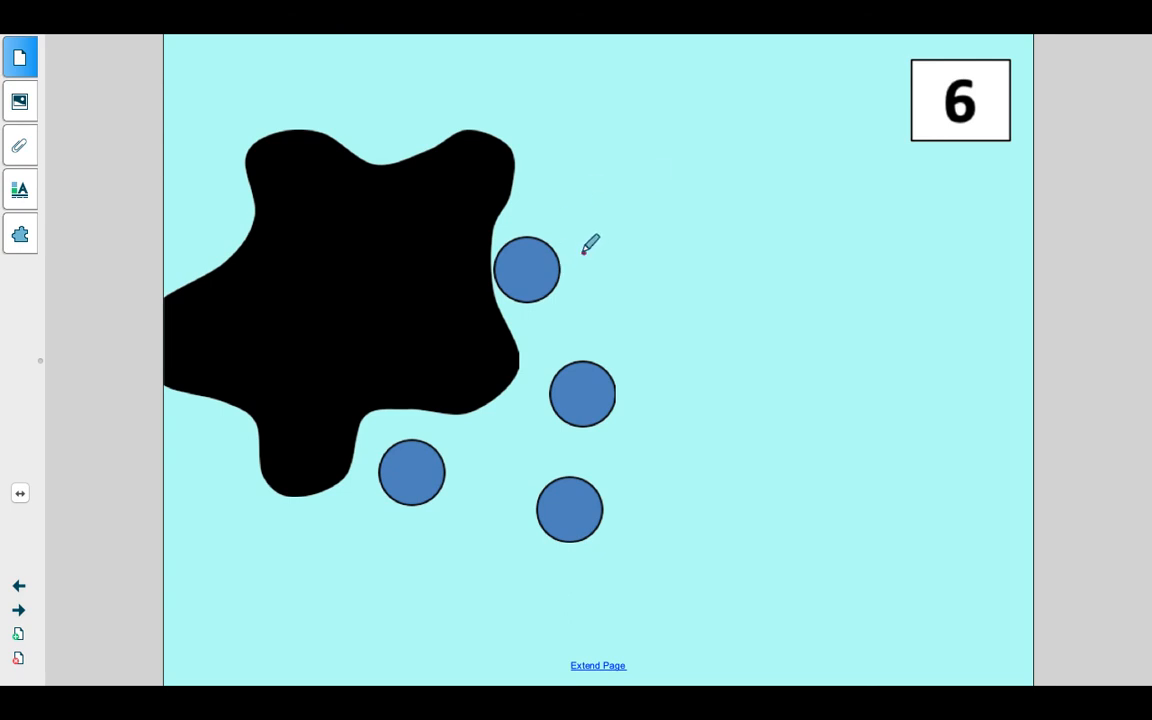
# Step: Draw a closed purple loop enclosing the four visible dots, leaving the splat outside
pyautogui.moveTo(588, 240); pyautogui.dragTo(540, 396)
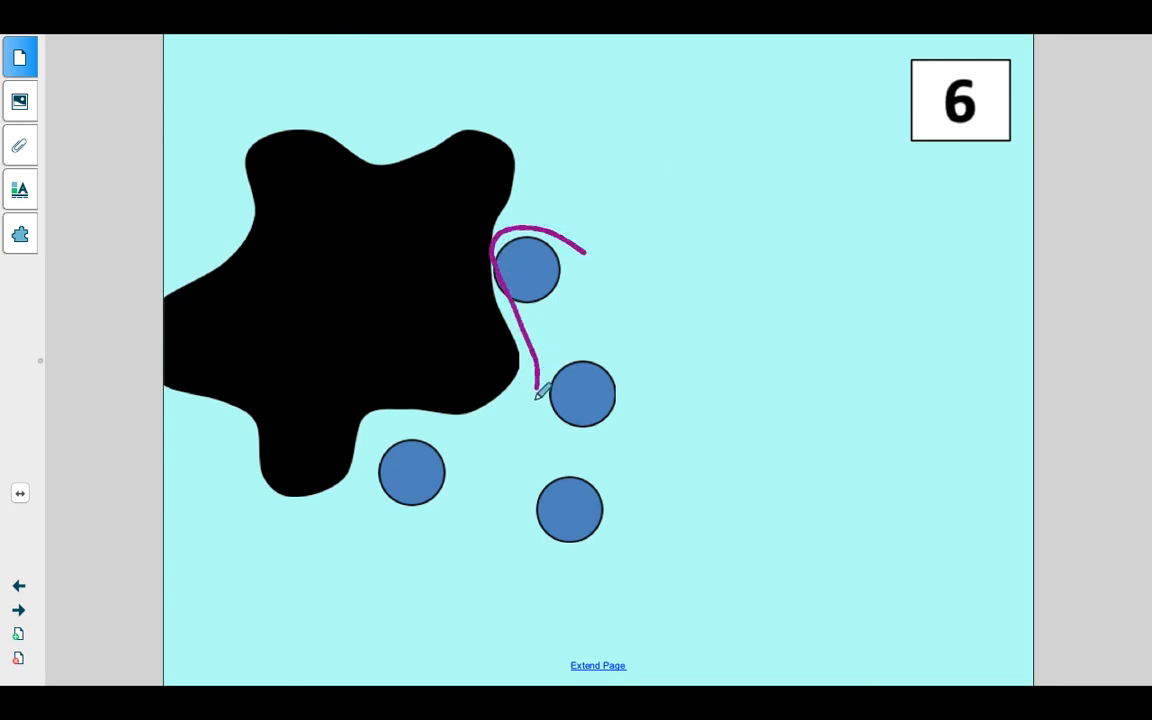
pyautogui.moveTo(540, 390); pyautogui.dragTo(480, 564)
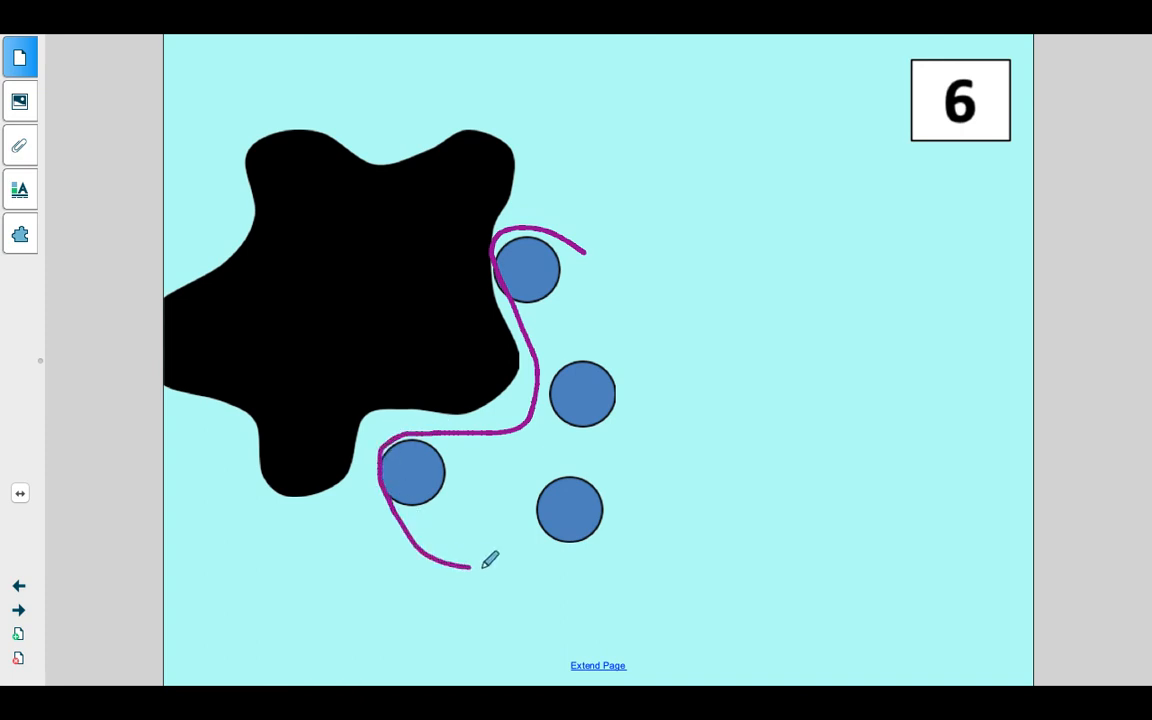
pyautogui.moveTo(476, 568); pyautogui.dragTo(590, 250)
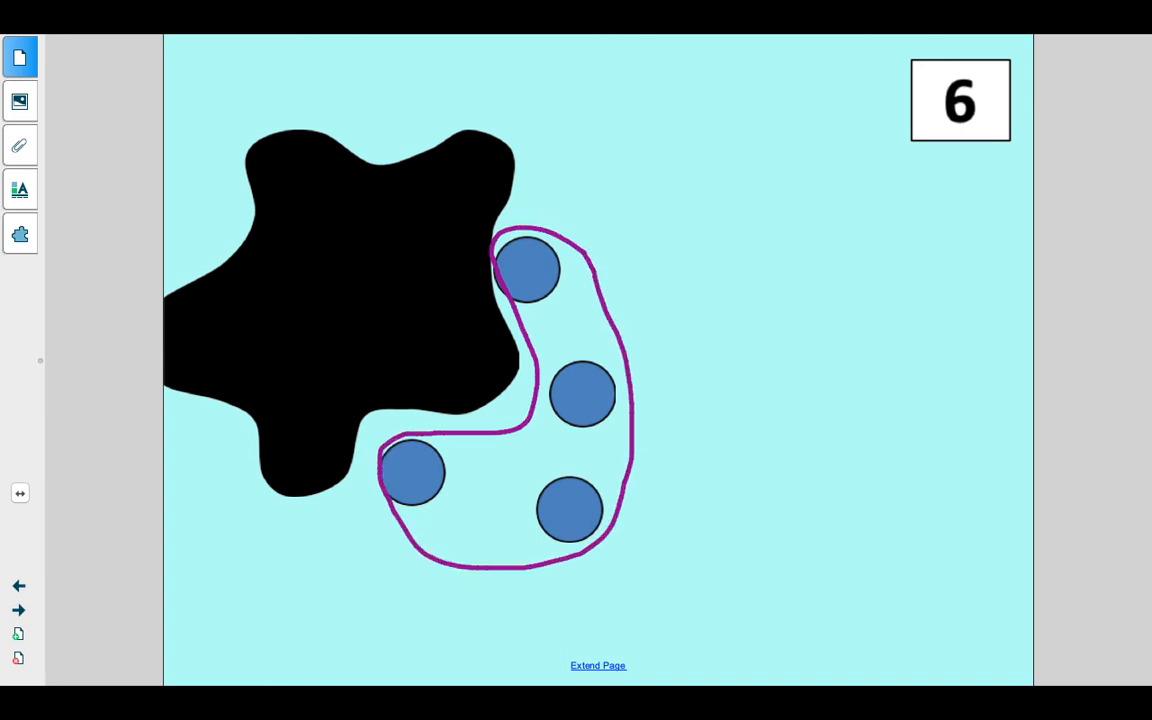
pyautogui.moveTo(728, 312)
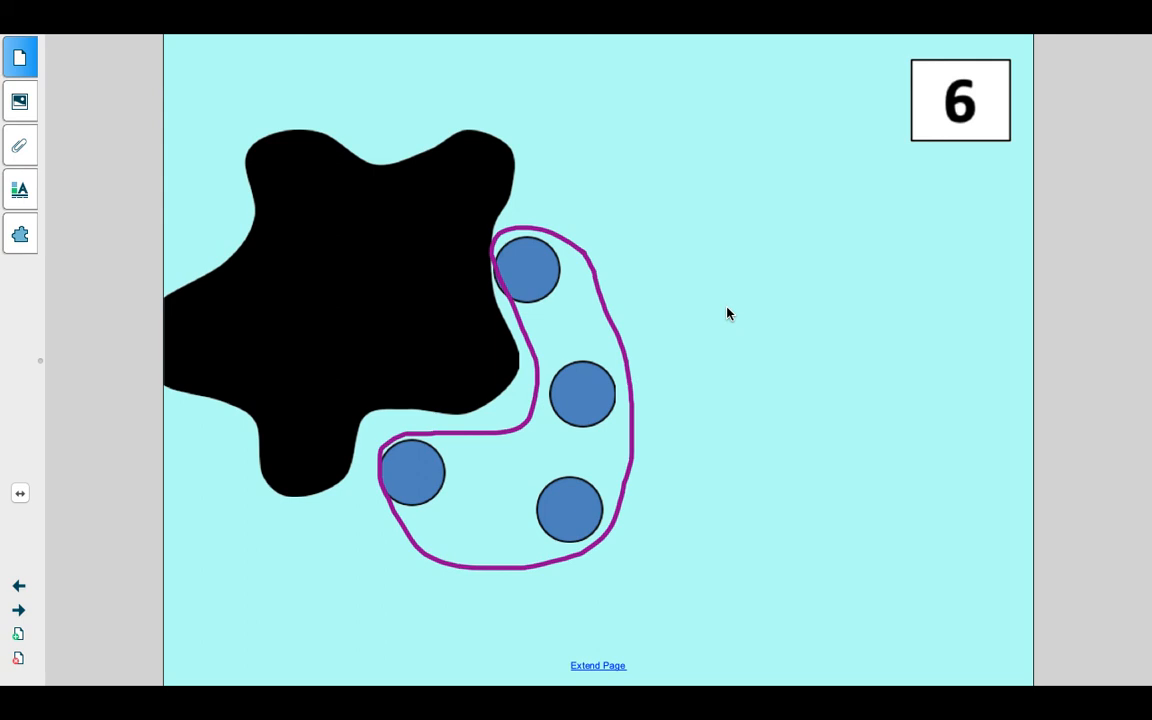
pyautogui.moveTo(440, 332)
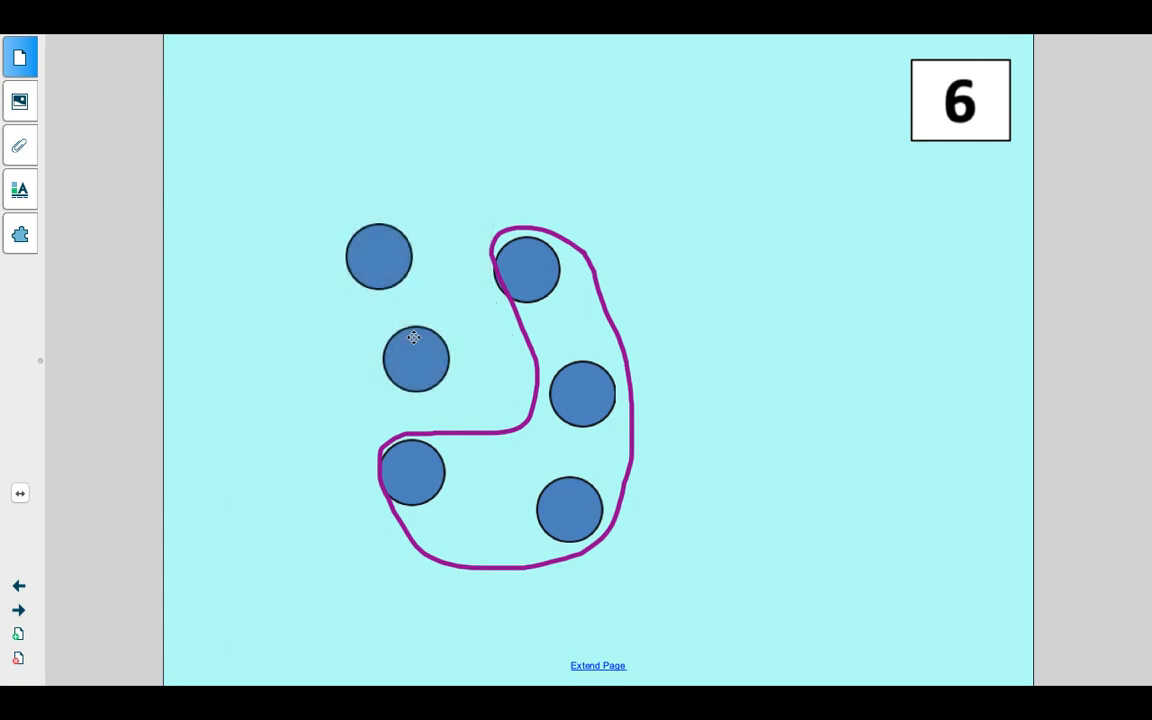
pyautogui.moveTo(388, 264)
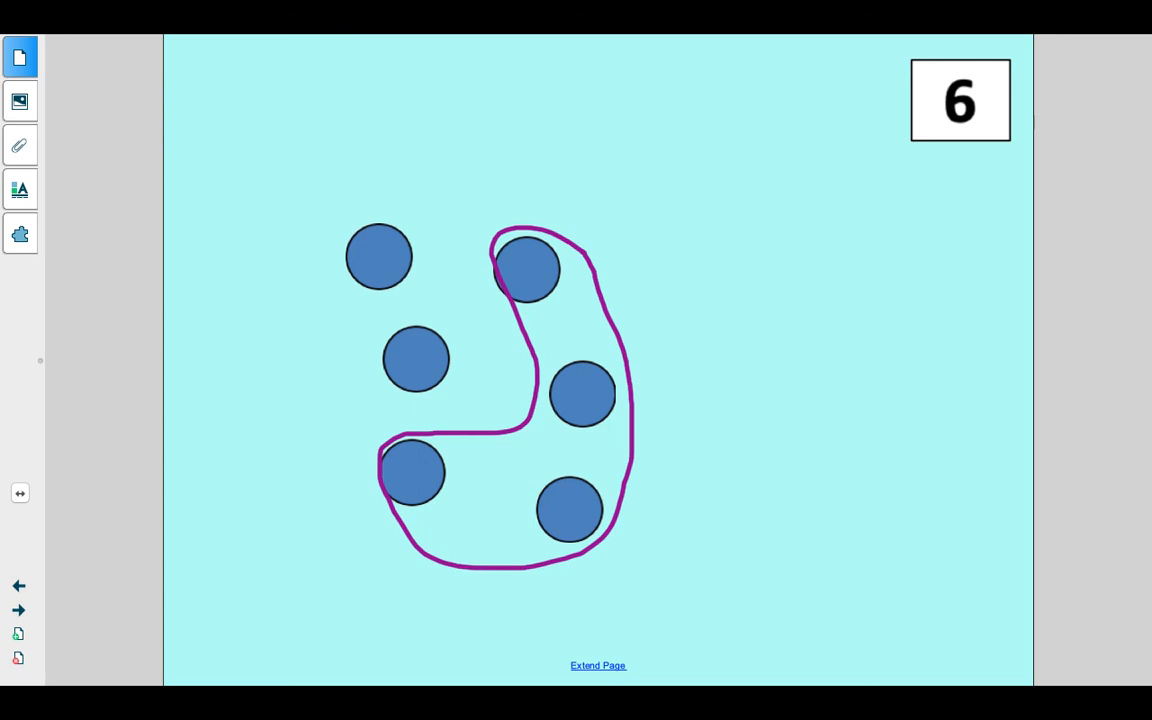
pyautogui.moveTo(448, 90)
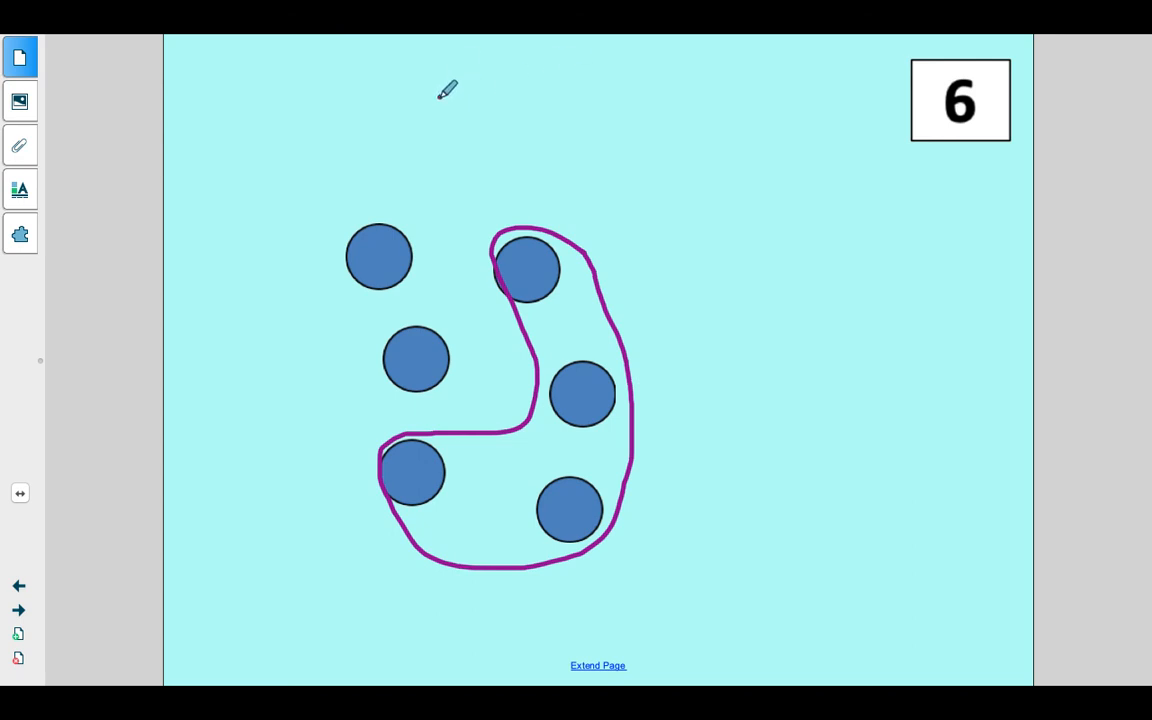
# Step: Handwrite '4 + □ = 6' at the top, then fill the box with 2
pyautogui.moveTo(440, 96); pyautogui.dragTo(464, 130)
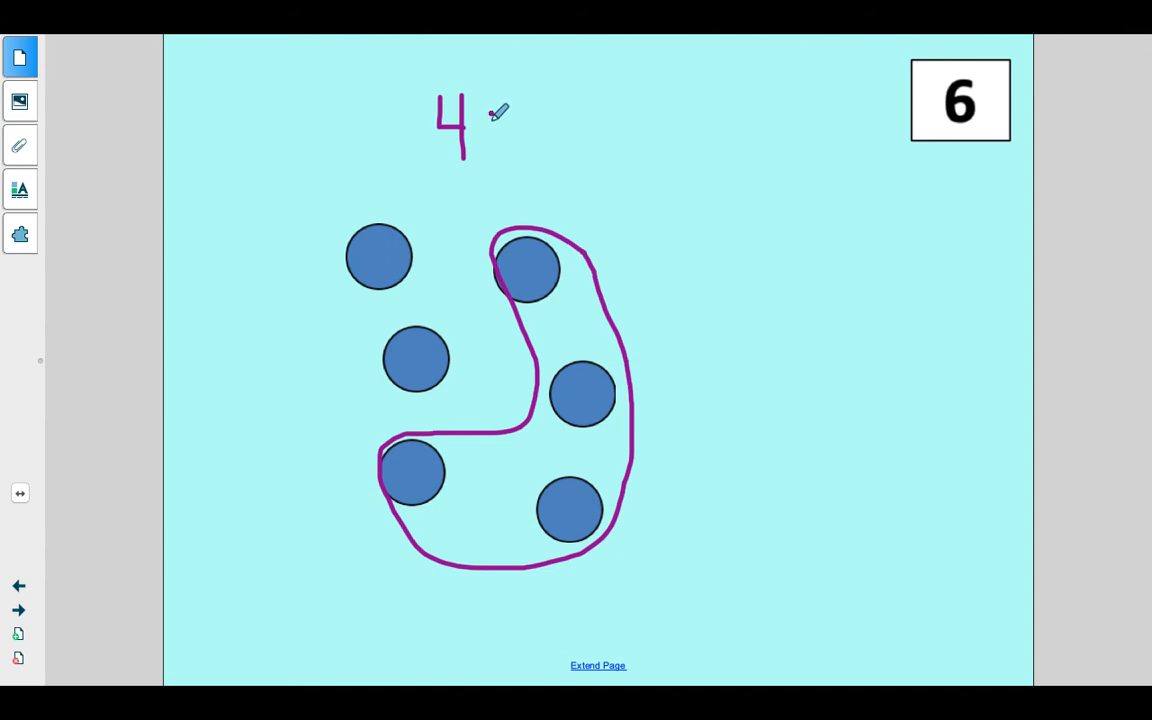
pyautogui.moveTo(490, 110); pyautogui.dragTo(500, 136)
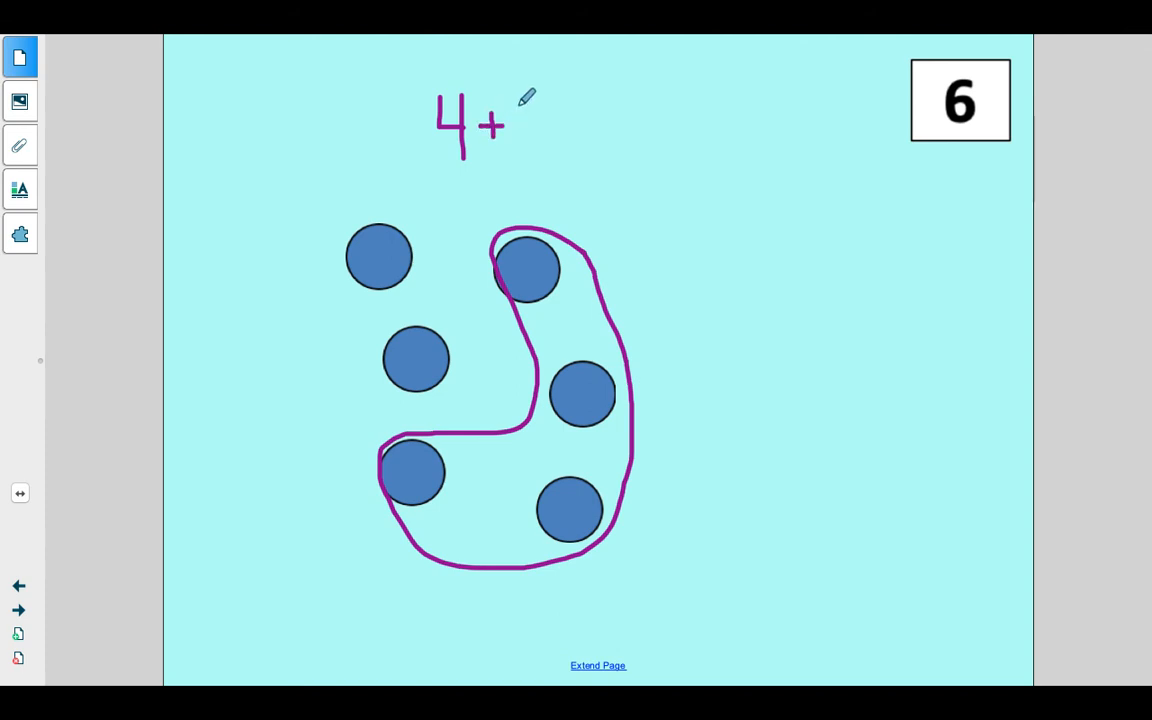
pyautogui.moveTo(520, 96); pyautogui.dragTo(544, 150)
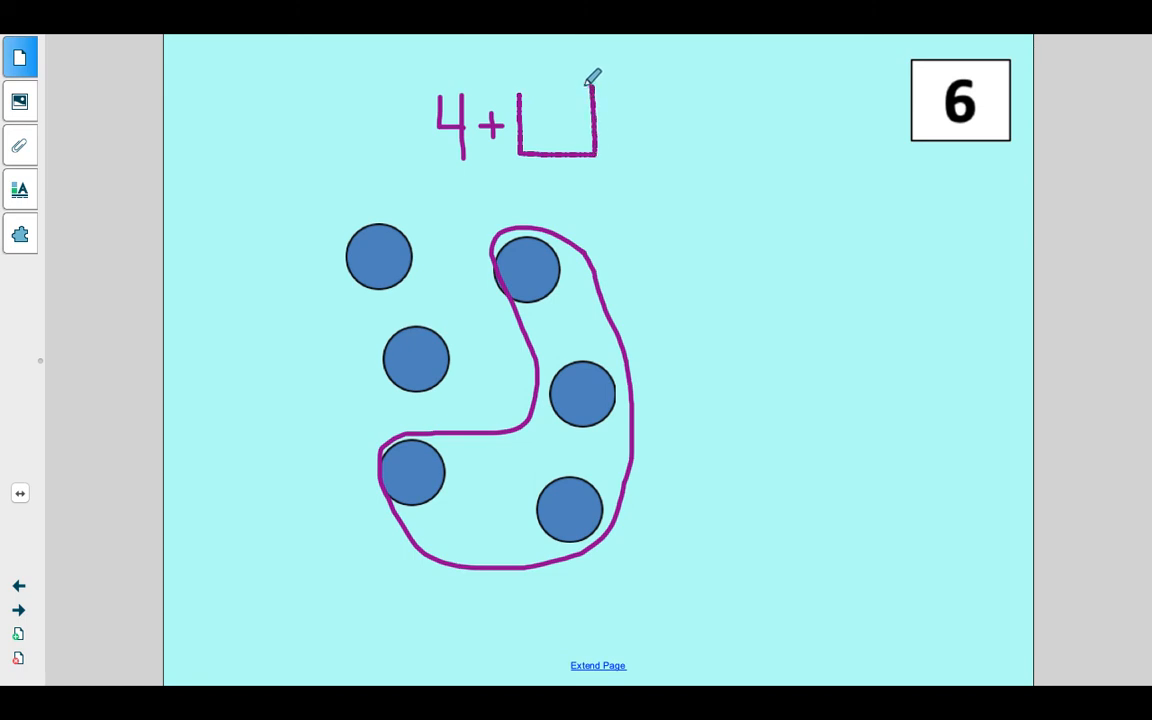
pyautogui.moveTo(520, 90); pyautogui.dragTo(590, 90)
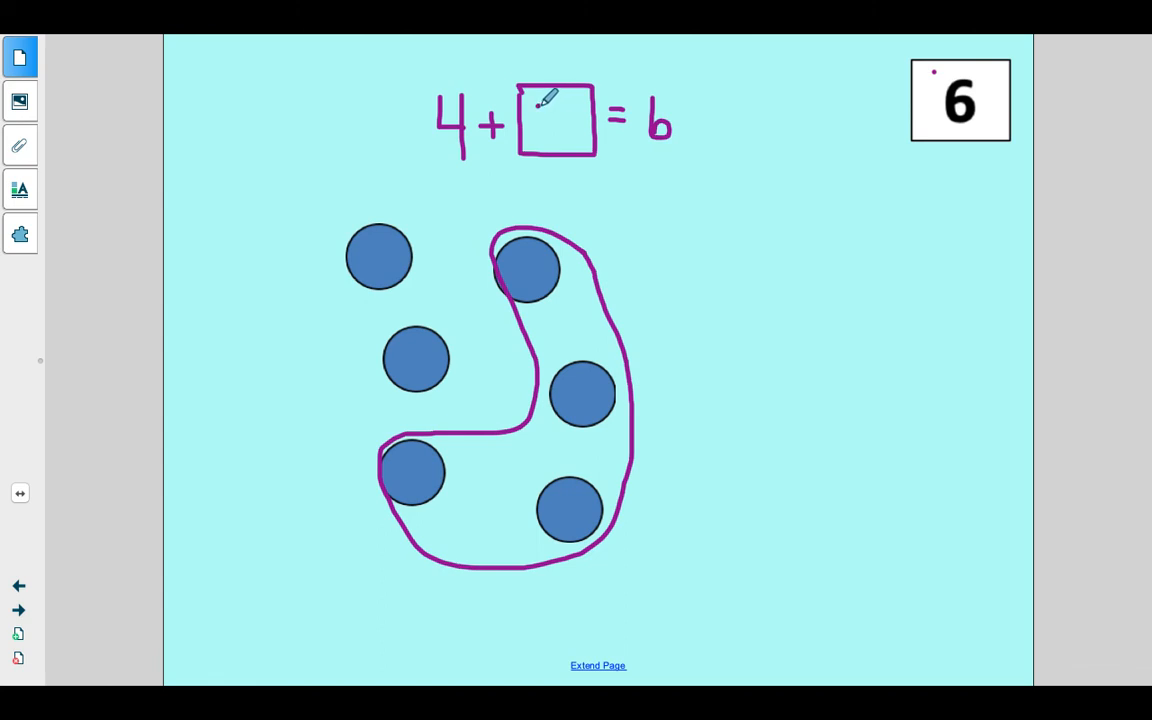
pyautogui.write('2')
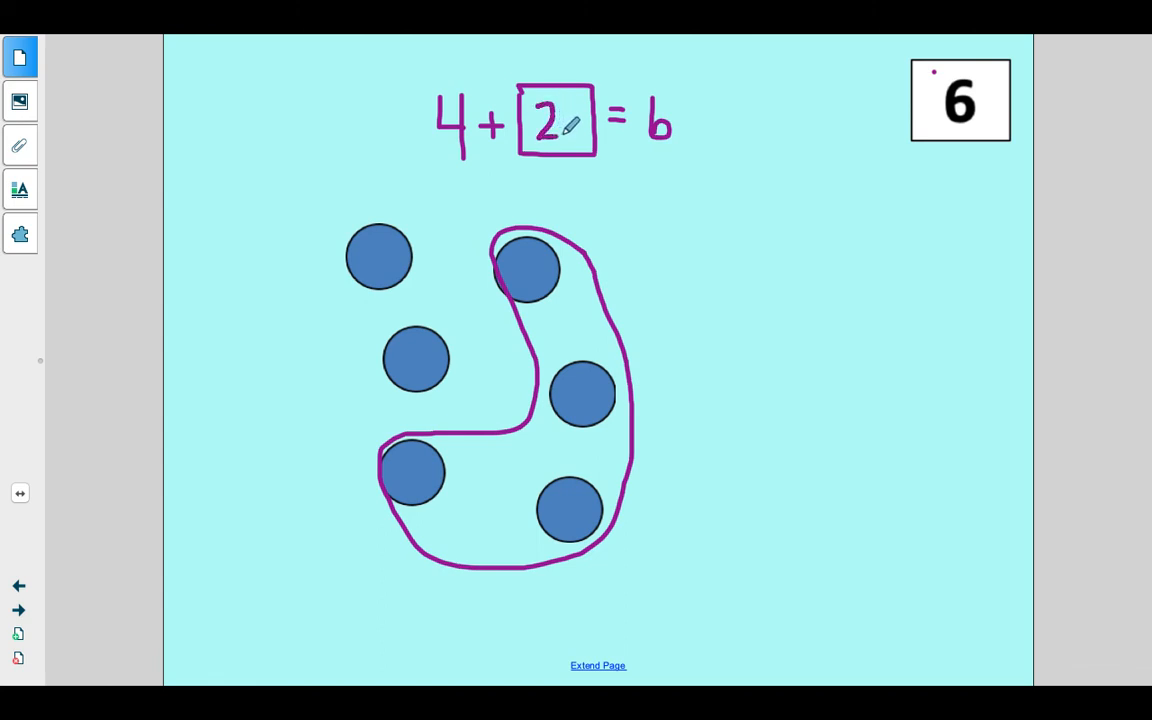